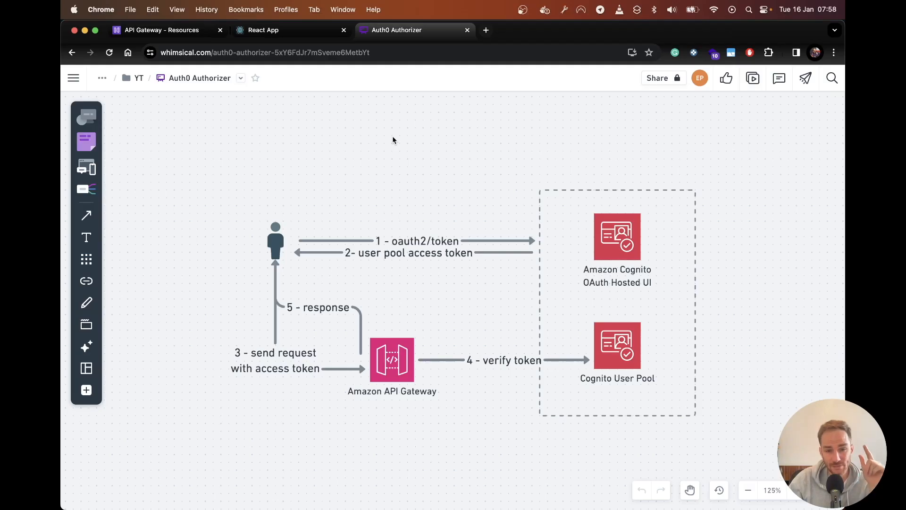
mouse_move(317, 155)
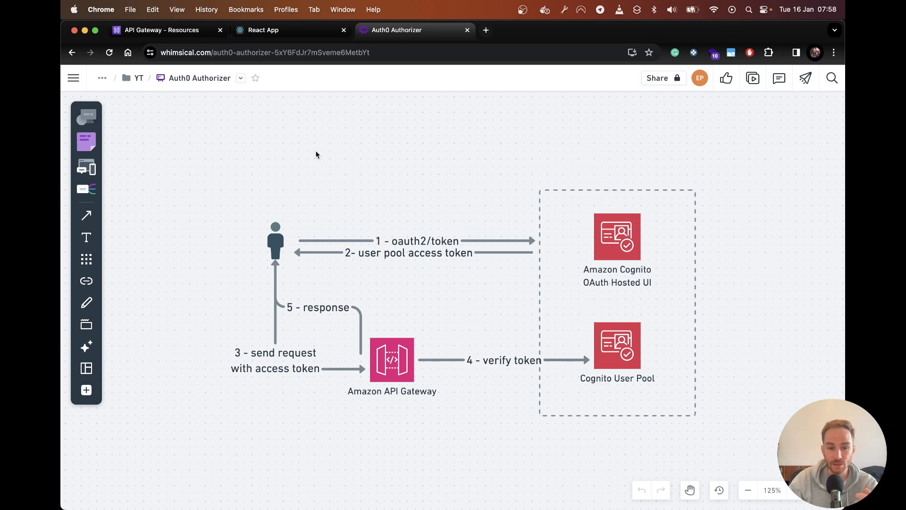
mouse_move(330, 211)
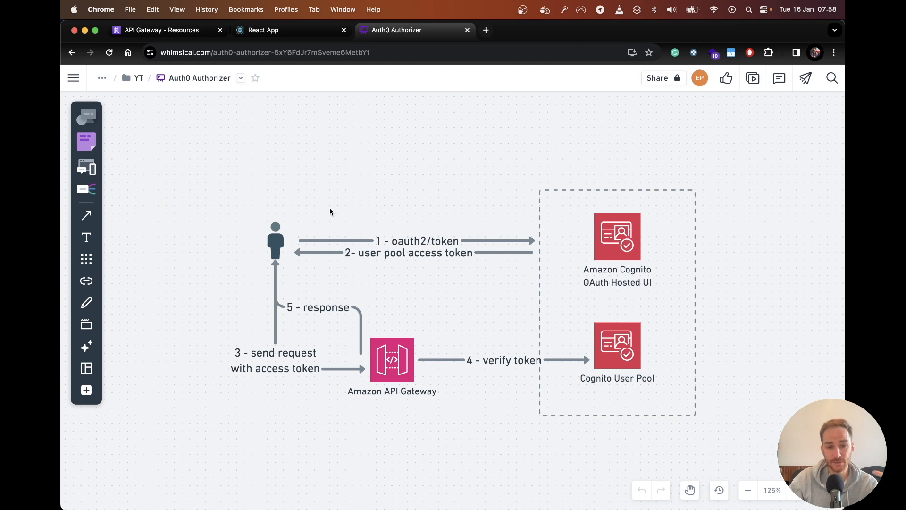
mouse_move(371, 217)
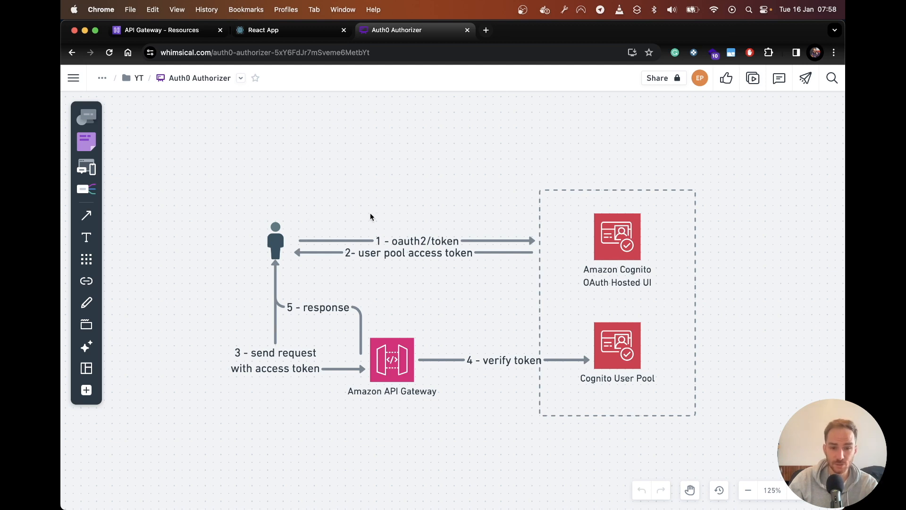
mouse_move(417, 179)
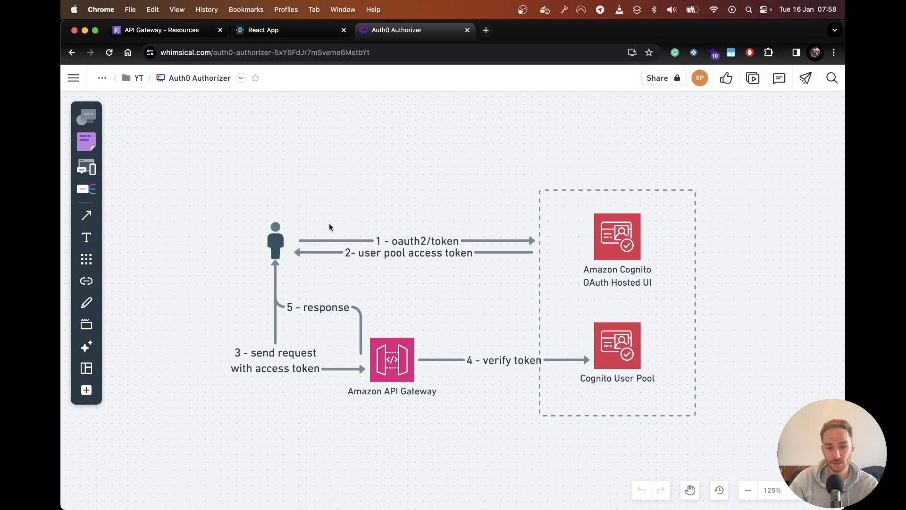
mouse_move(352, 229)
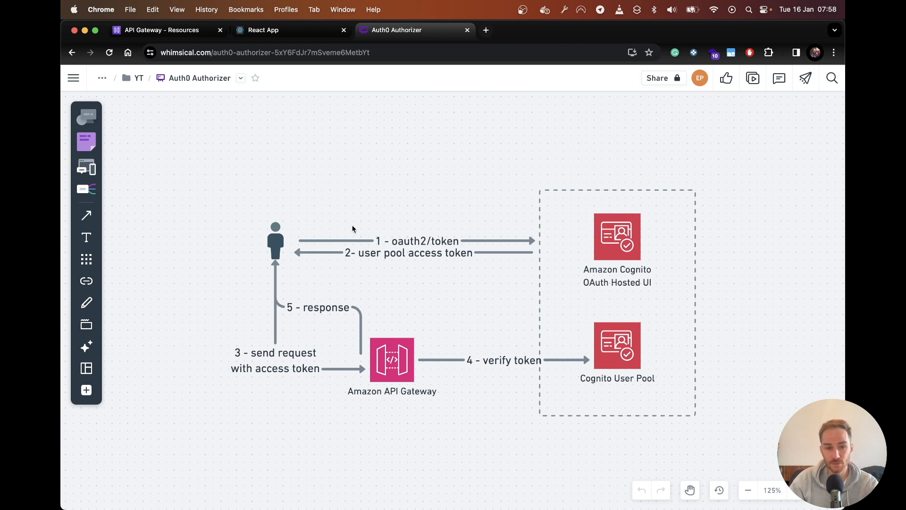
mouse_move(321, 230)
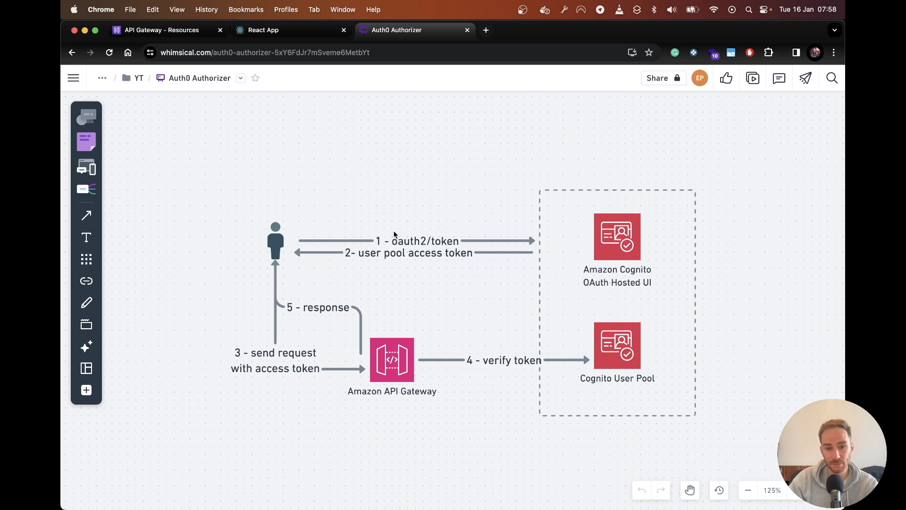
mouse_move(441, 245)
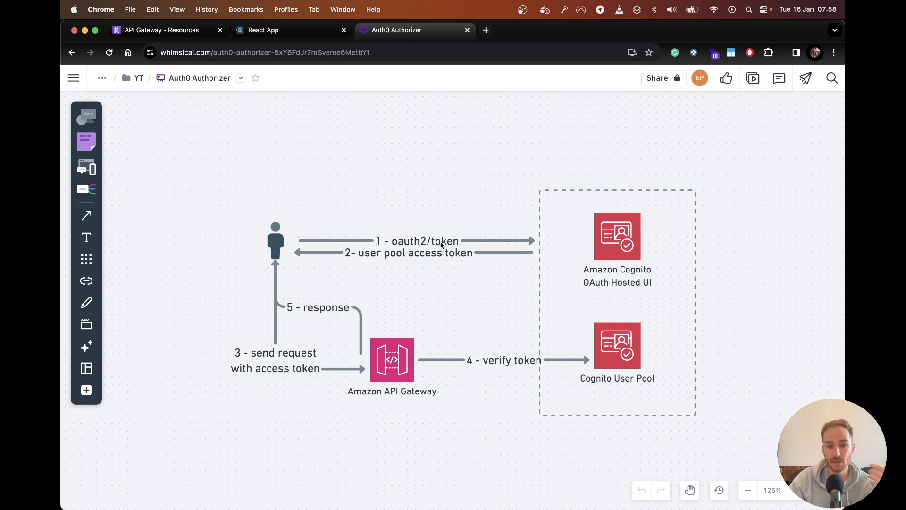
mouse_move(495, 244)
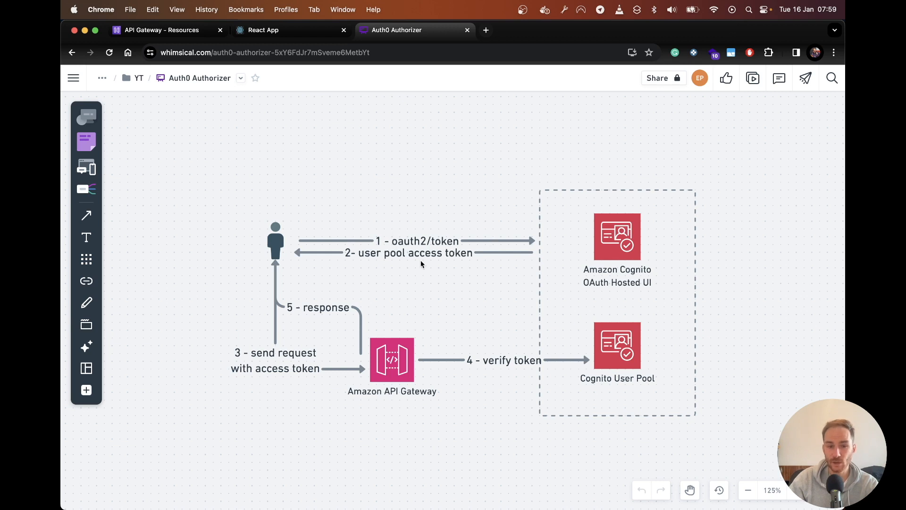
mouse_move(359, 257)
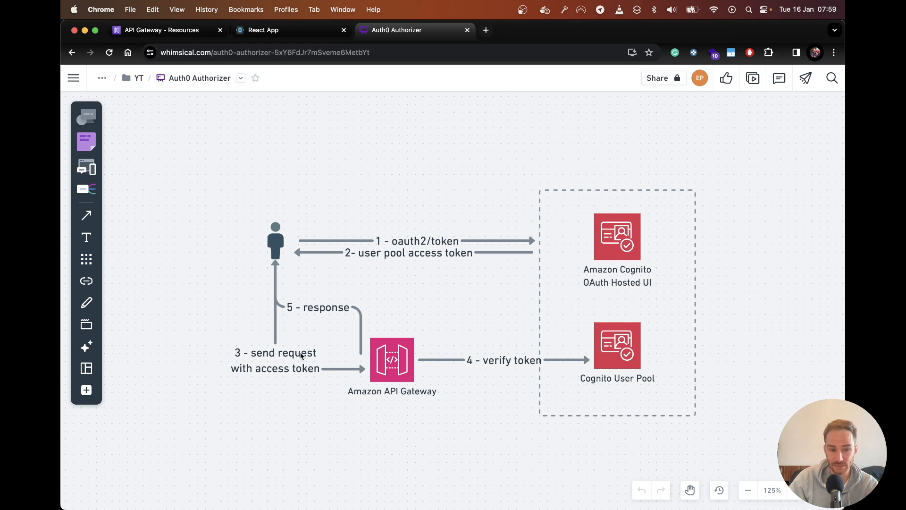
mouse_move(251, 358)
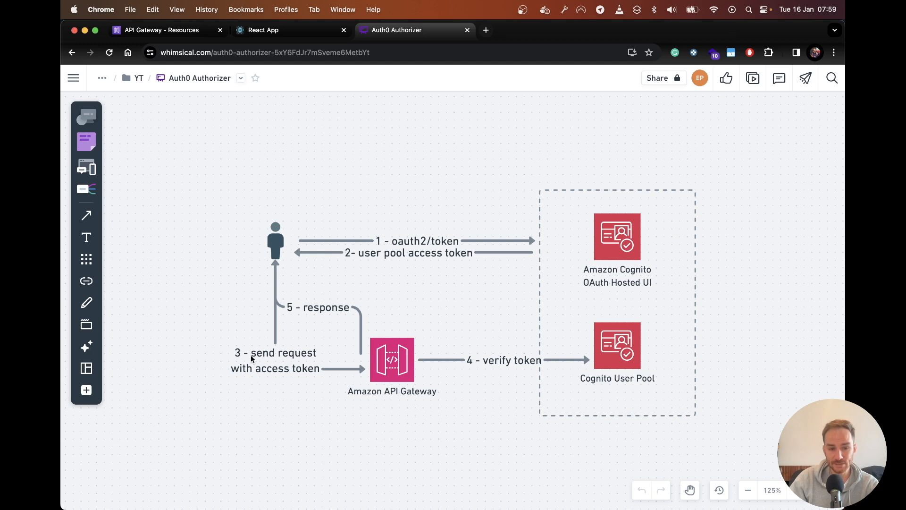
mouse_move(317, 376)
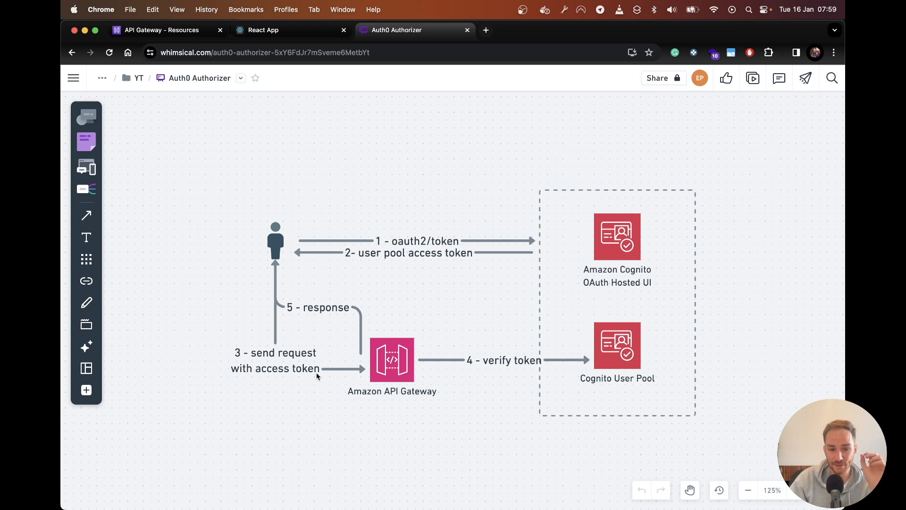
mouse_move(412, 368)
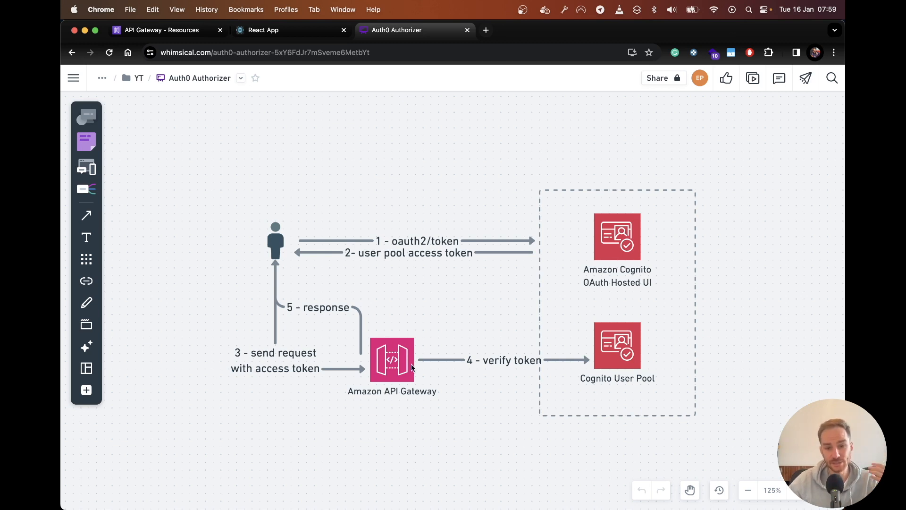
mouse_move(549, 379)
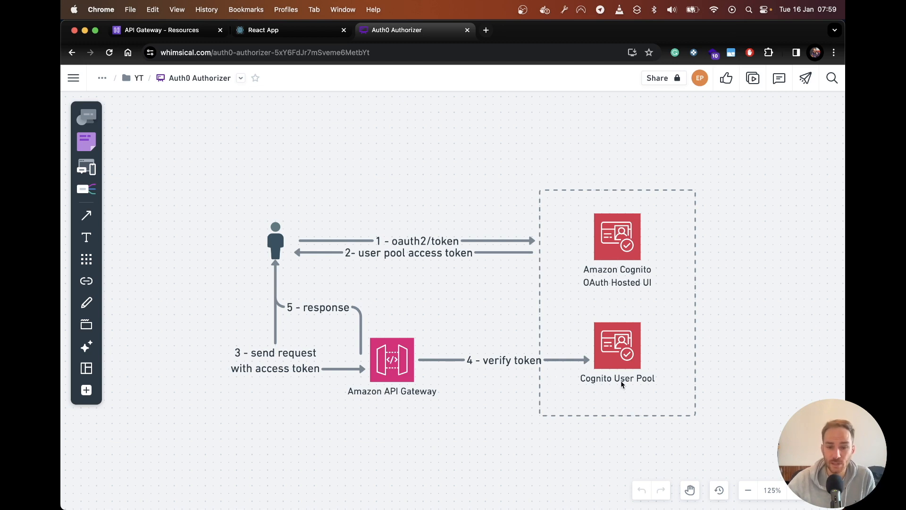
mouse_move(612, 329)
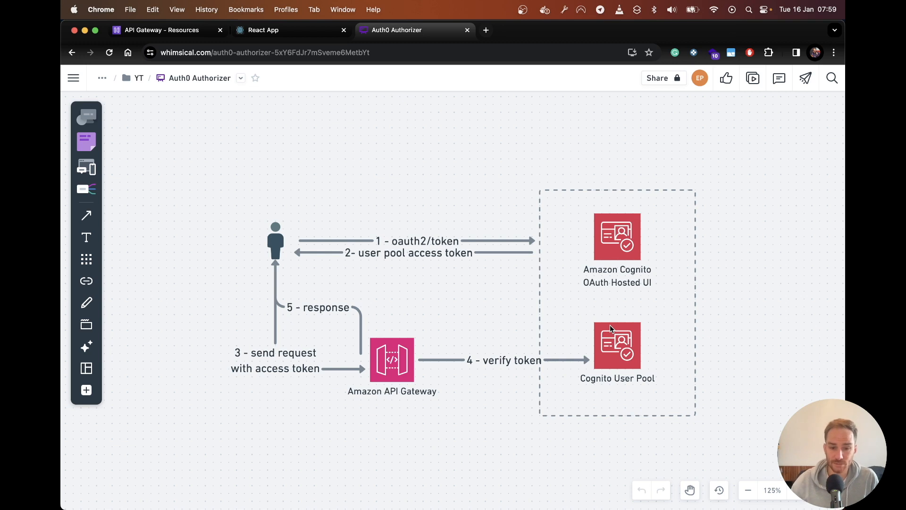
mouse_move(368, 325)
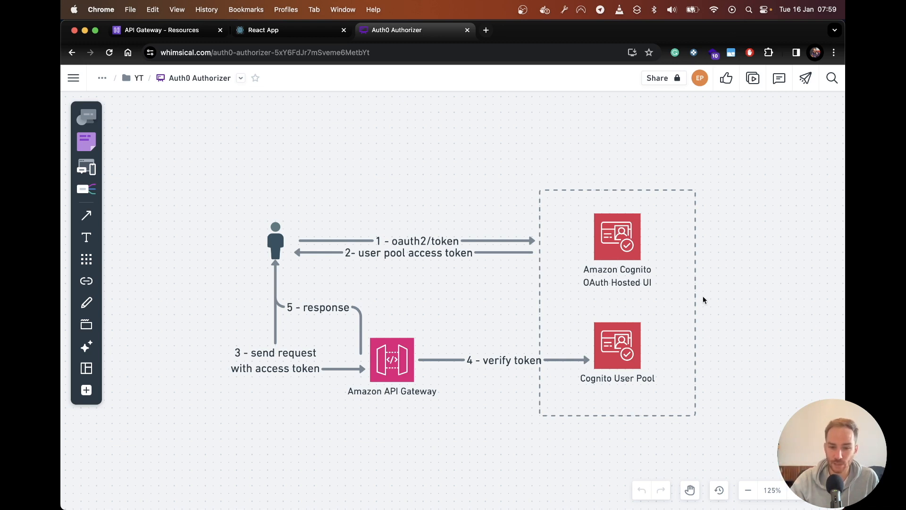
mouse_move(603, 342)
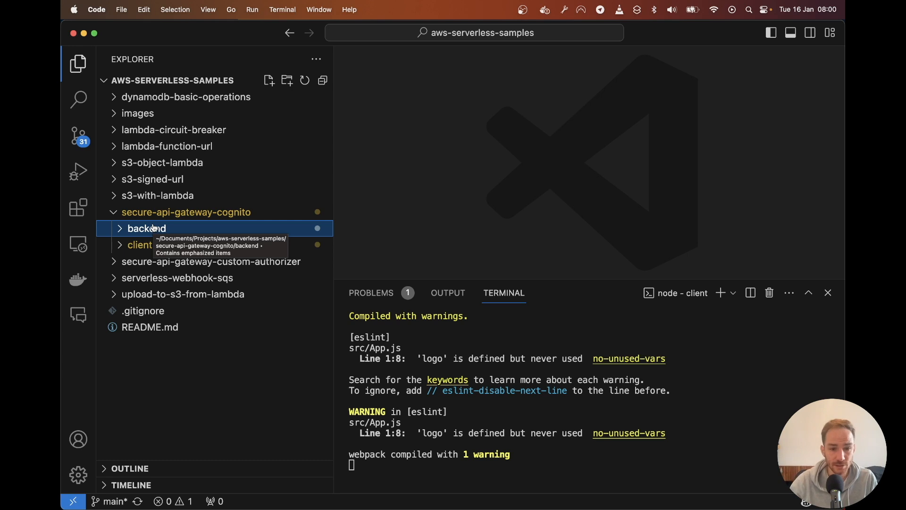
Expand the backend folder and its lib subfolder in the Explorer.
click(147, 228)
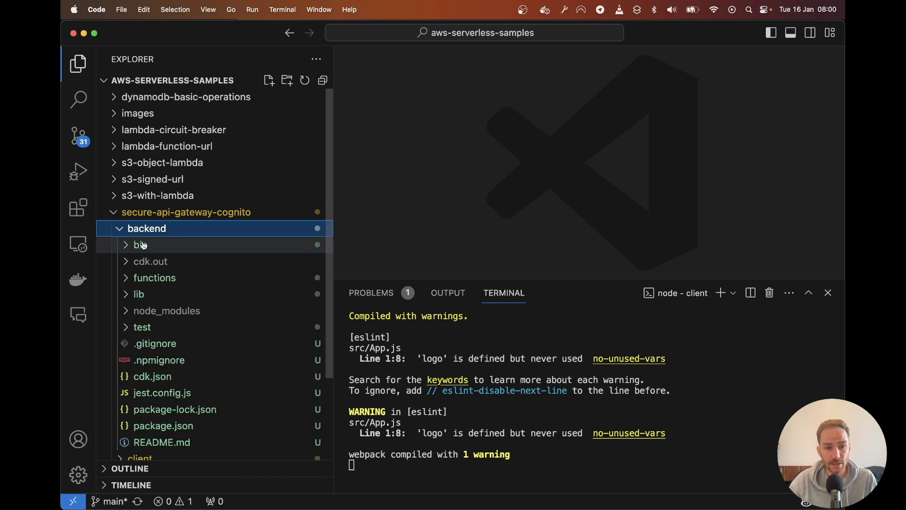
mouse_move(141, 244)
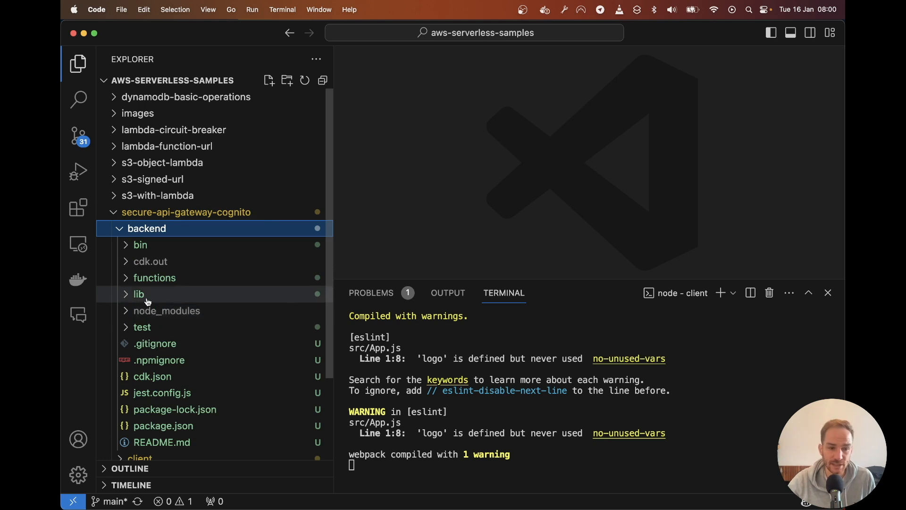
mouse_move(139, 294)
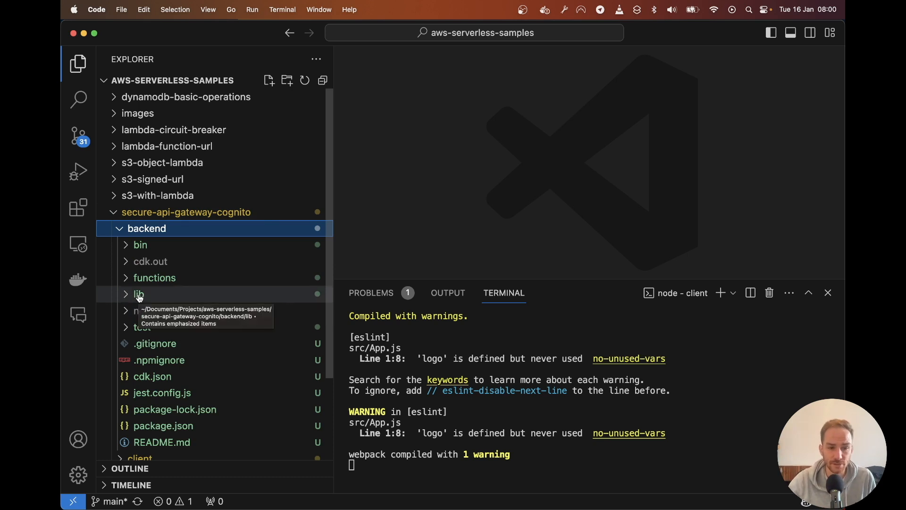
click(139, 295)
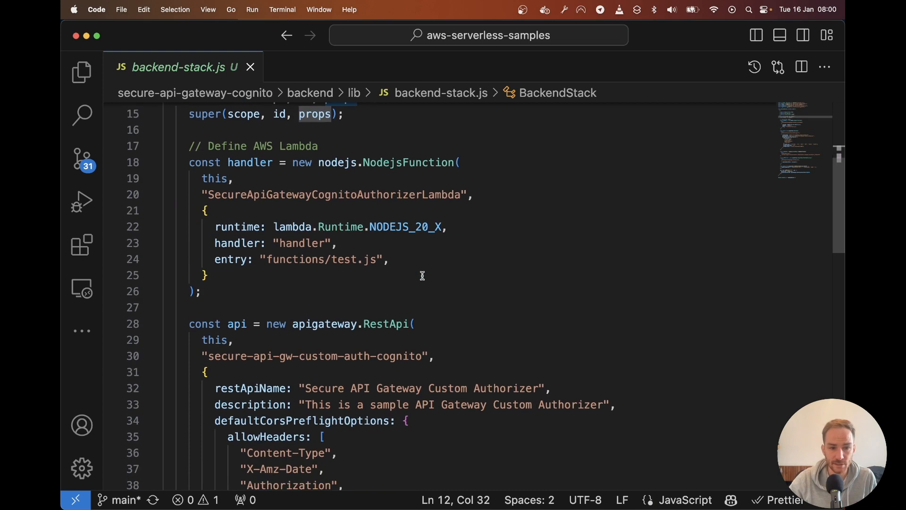
Scroll backend-stack.js down to the cognito.UserPool.fromUserPoolArn import and authorizer code.
scroll(down, 3)
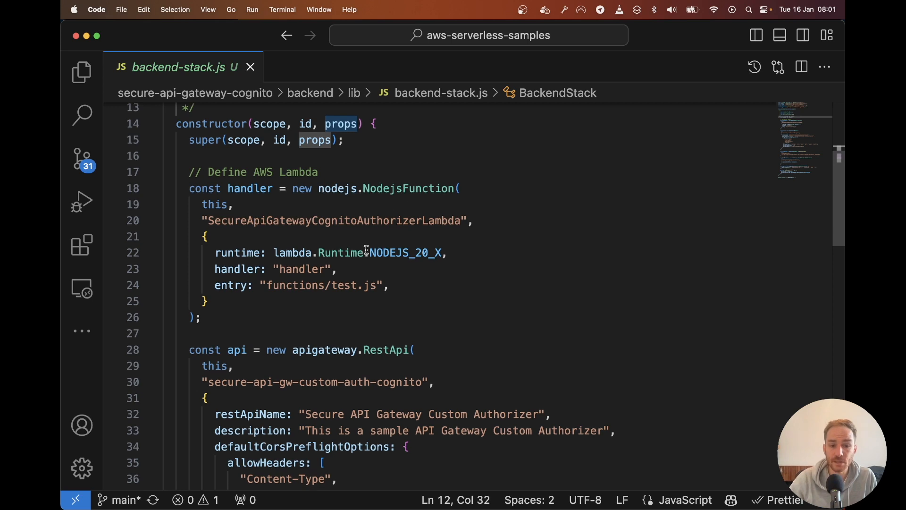
scroll(down, 3)
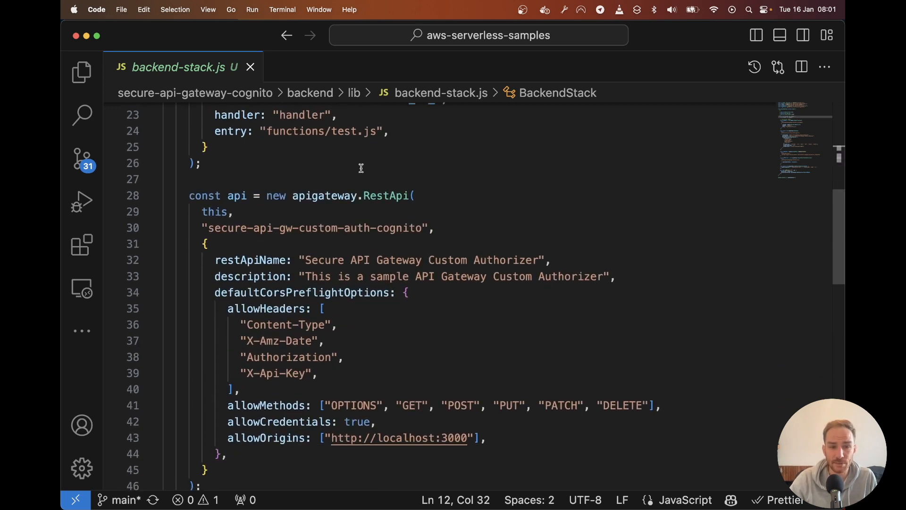
mouse_move(178, 270)
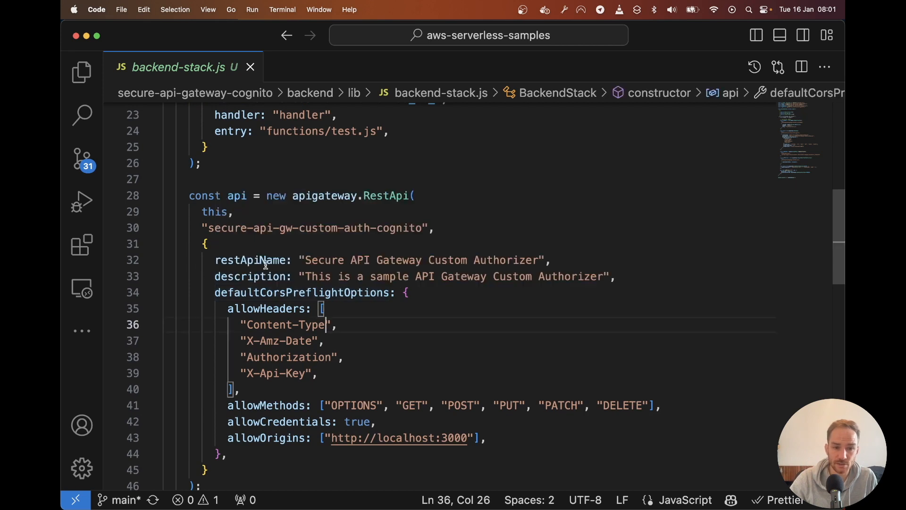
scroll(down, 3)
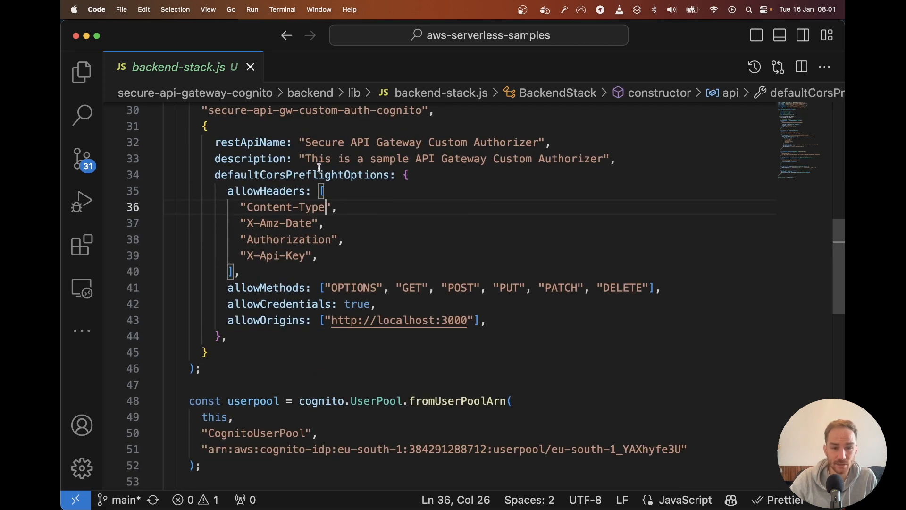
mouse_move(330, 287)
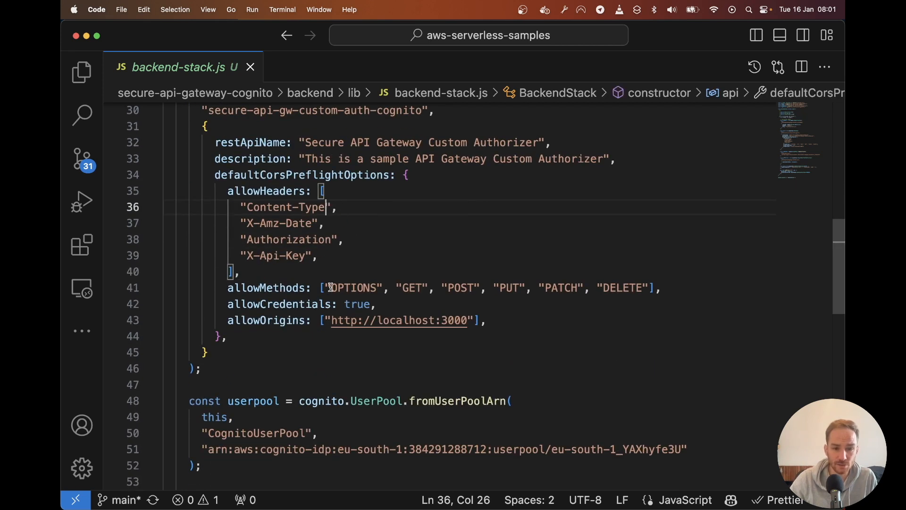
mouse_move(361, 312)
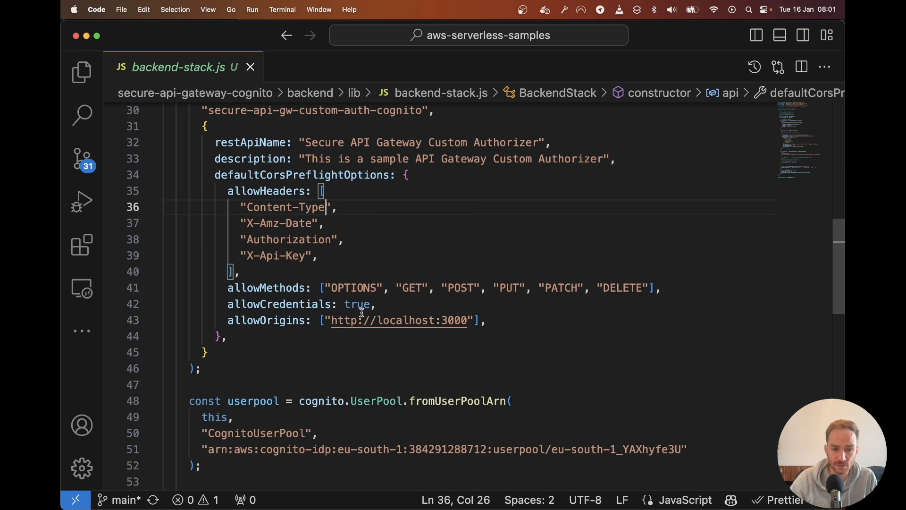
scroll(down, 3)
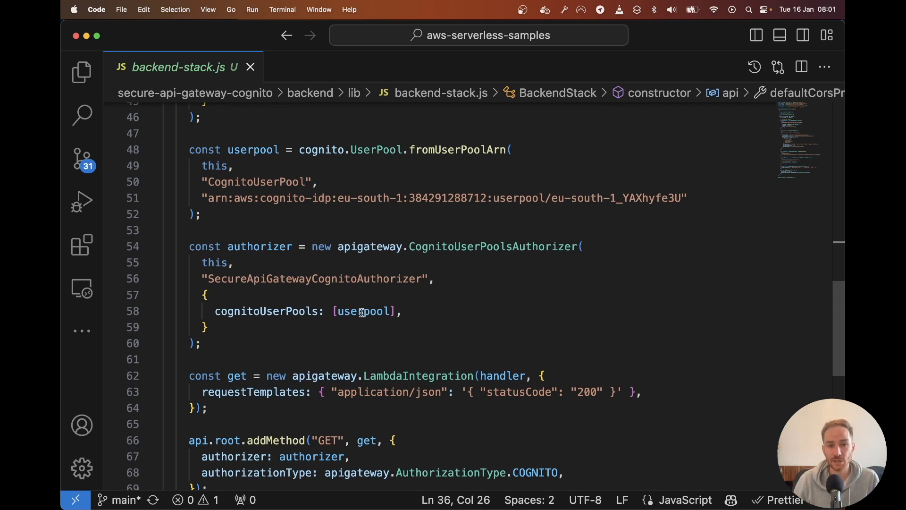
mouse_move(358, 203)
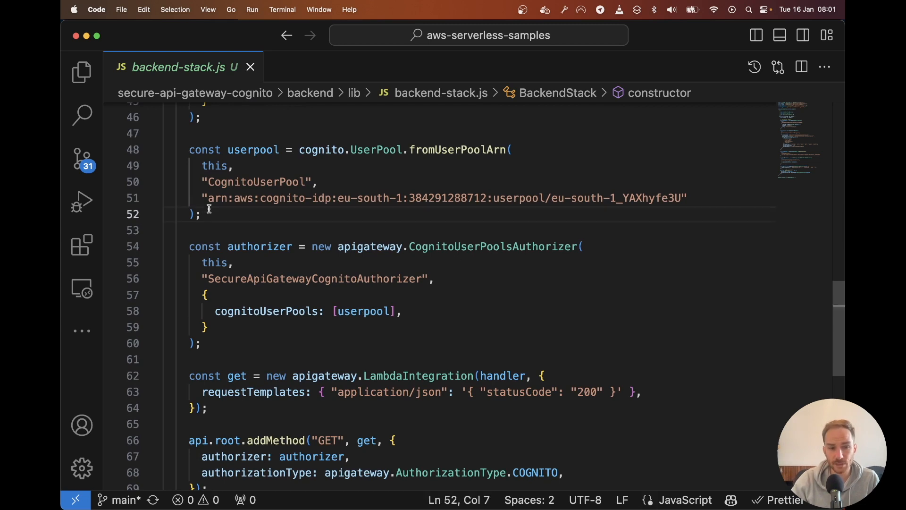
drag(190, 149, 202, 215)
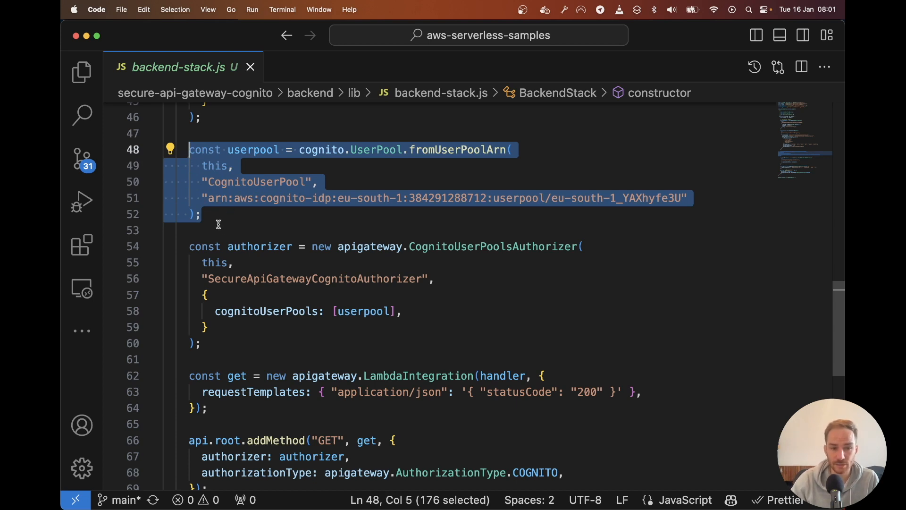
mouse_move(252, 249)
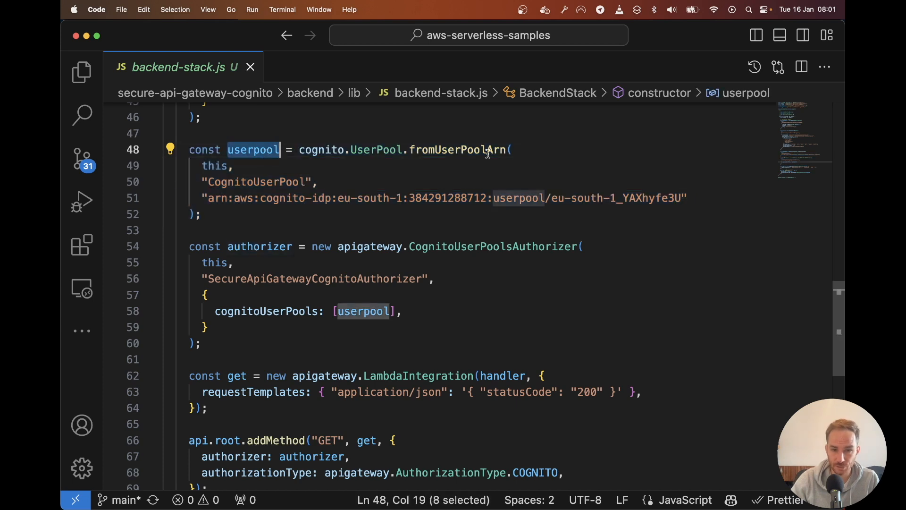
mouse_move(364, 311)
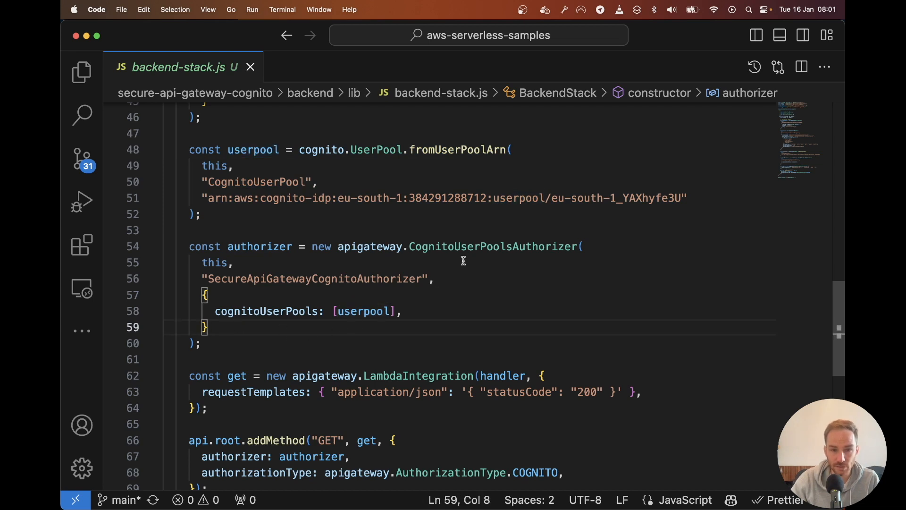
double_click(491, 246)
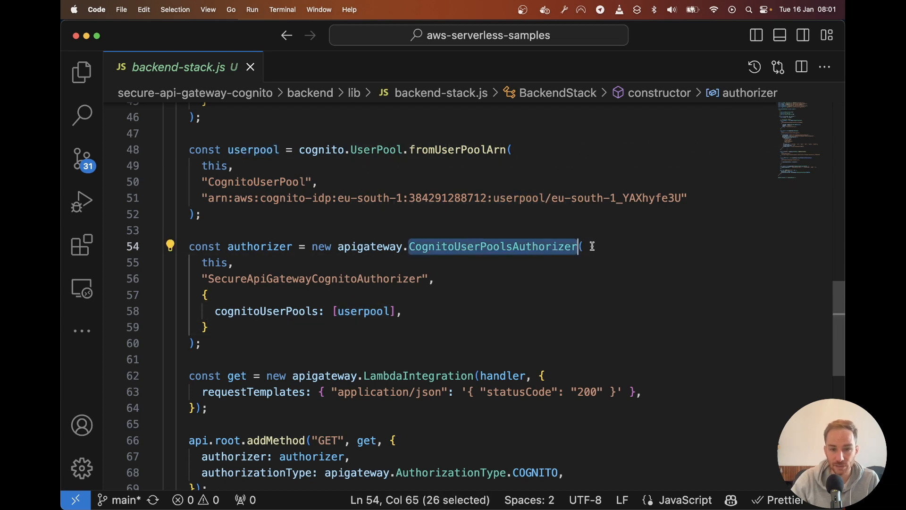
double_click(260, 247)
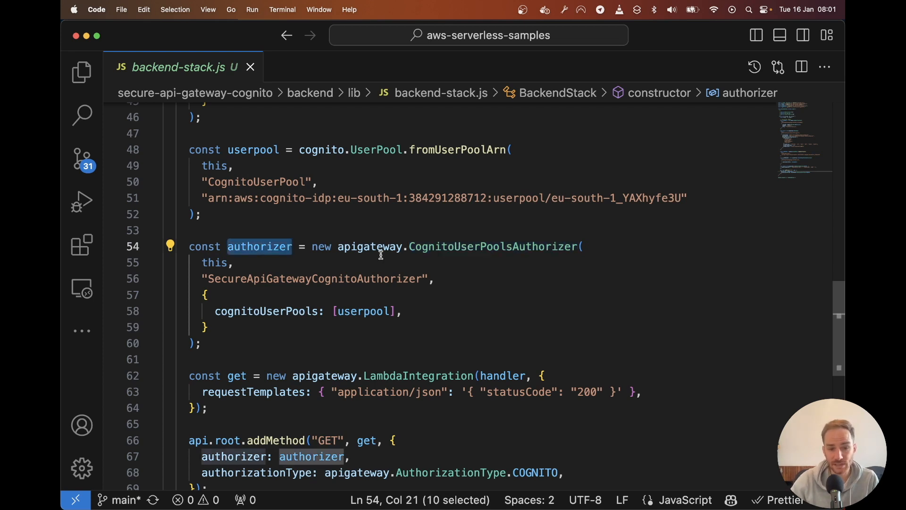
scroll(down, 3)
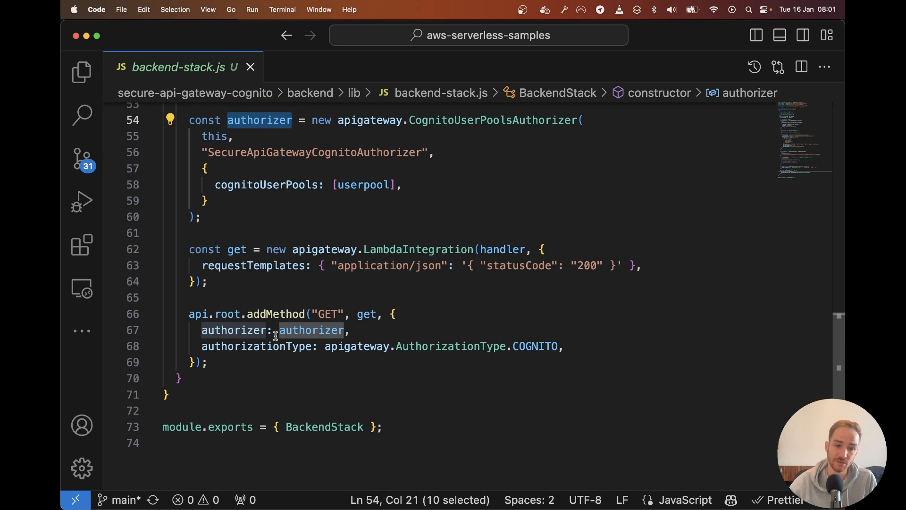
click(209, 281)
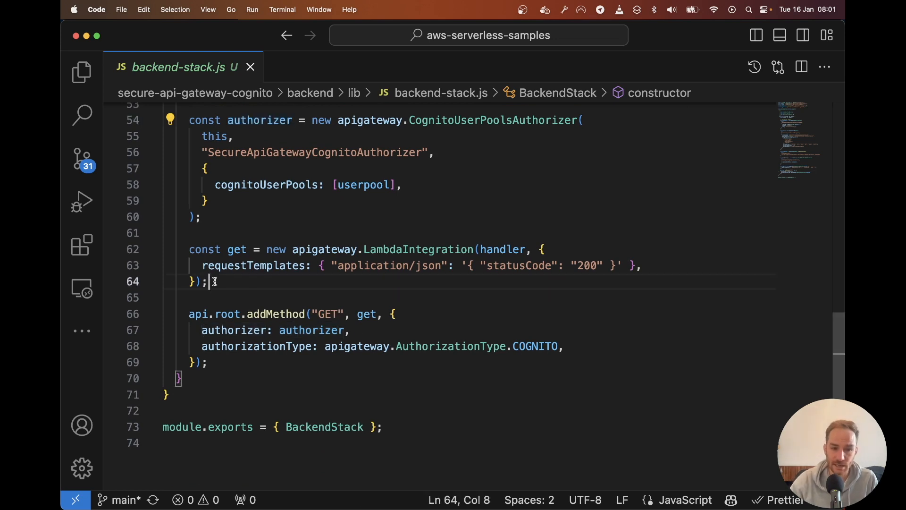
drag(189, 249, 207, 281)
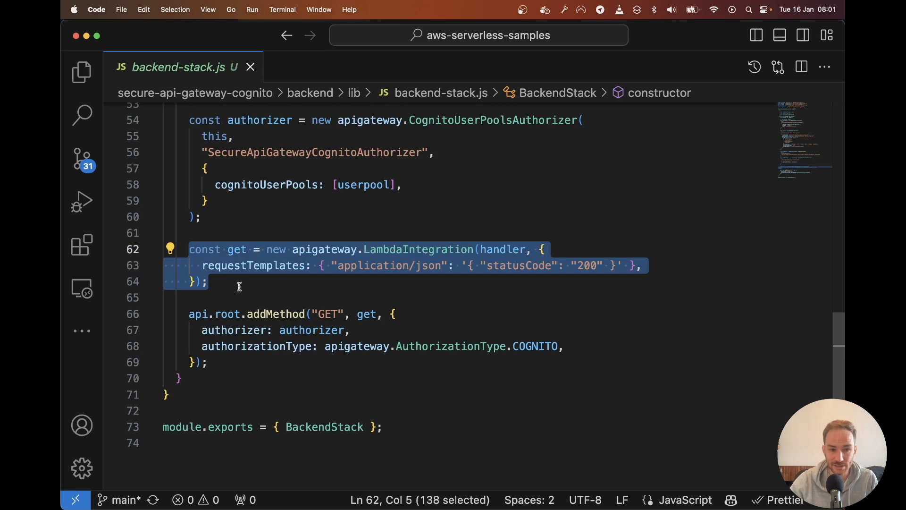
double_click(276, 313)
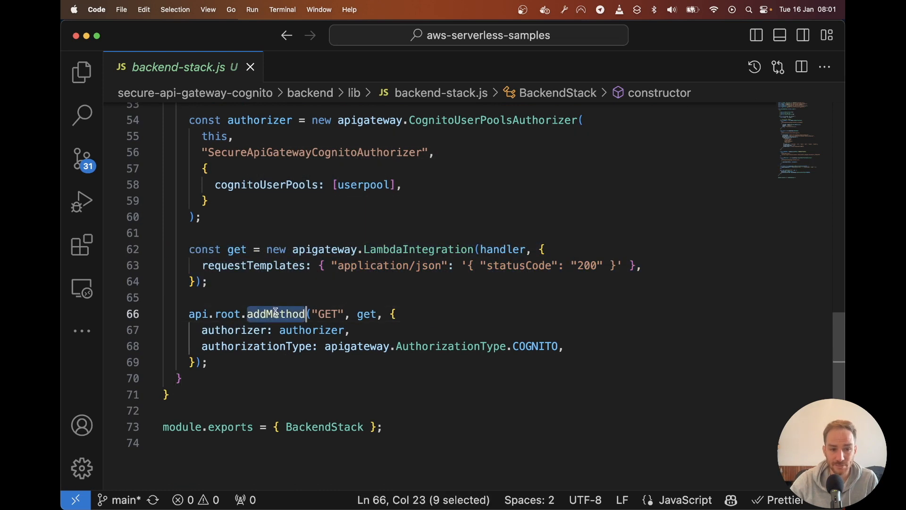
double_click(312, 330)
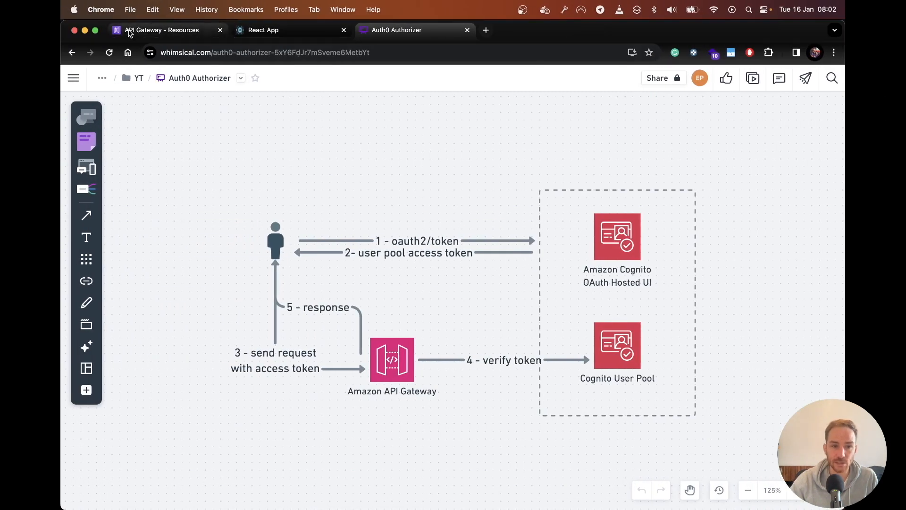
Open the GET method in API Gateway and scroll to its Method request settings.
click(163, 29)
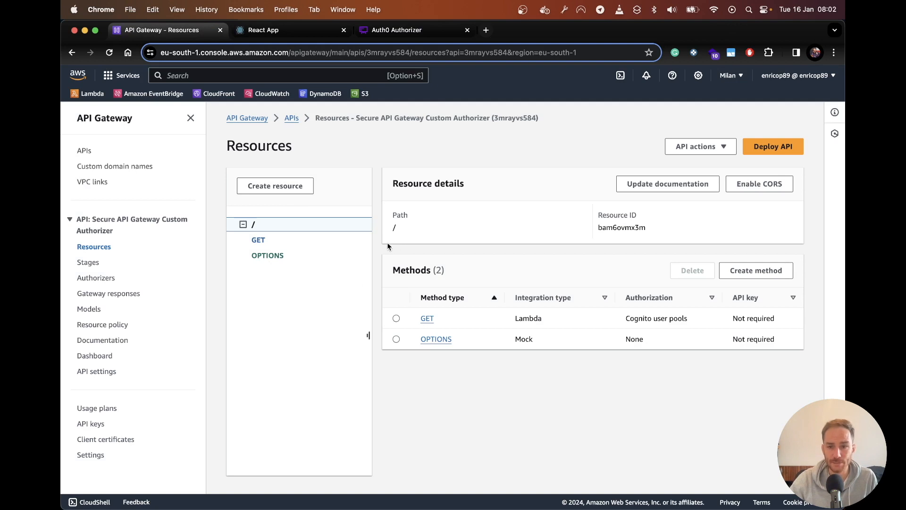
click(258, 239)
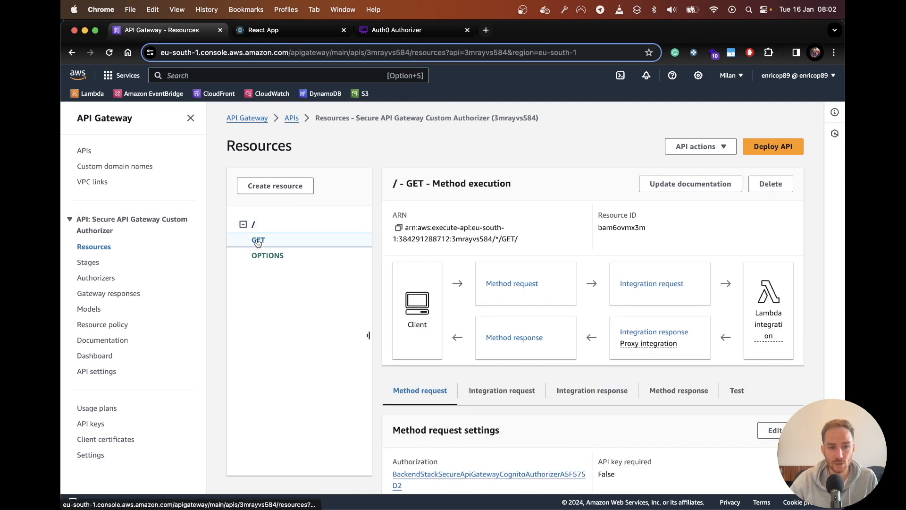
scroll(down, 3)
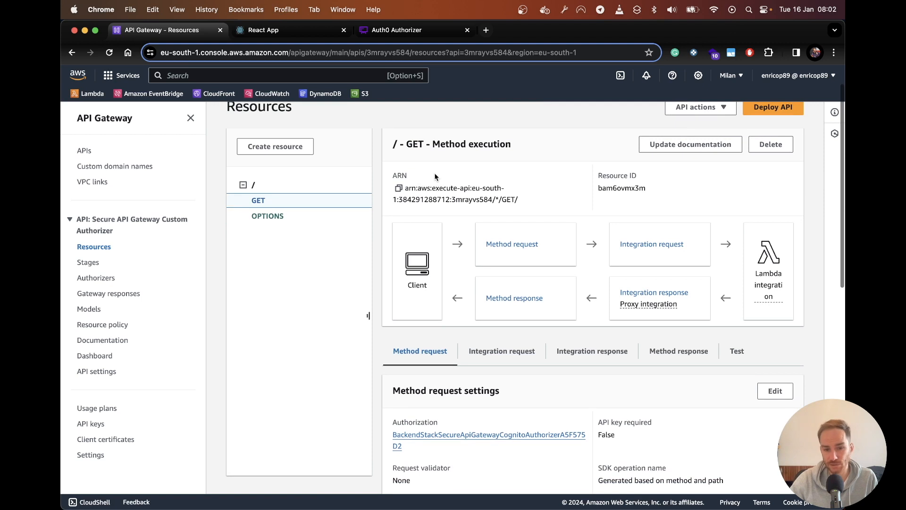
scroll(down, 3)
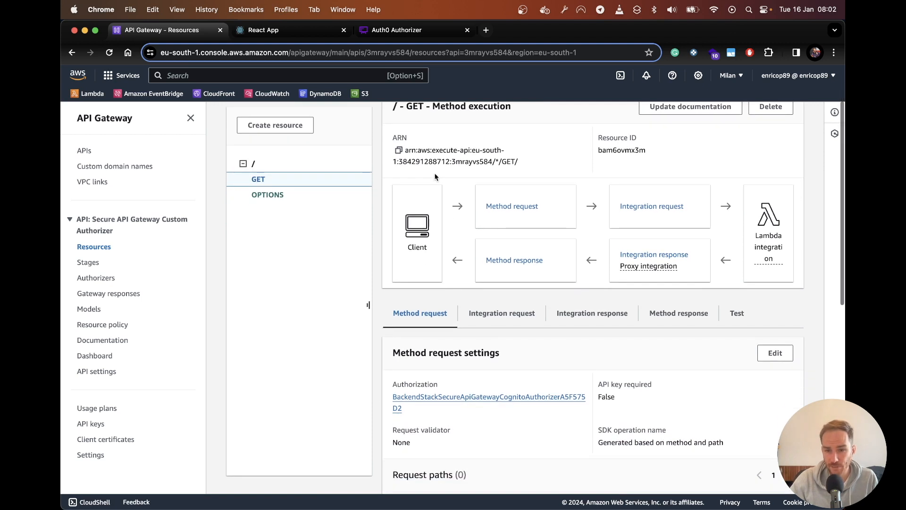
scroll(down, 3)
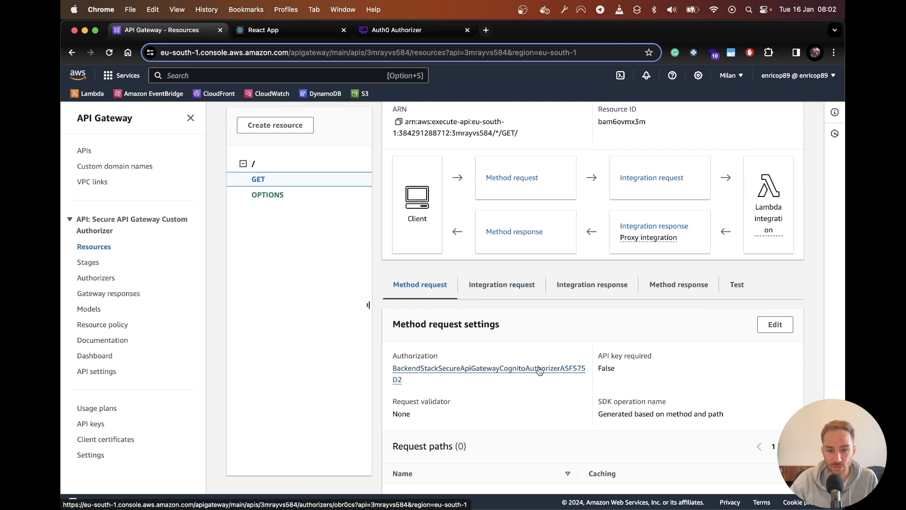
Open the Cognito authorizer, select its test-for-video pool name, and start a Cognito search.
click(488, 368)
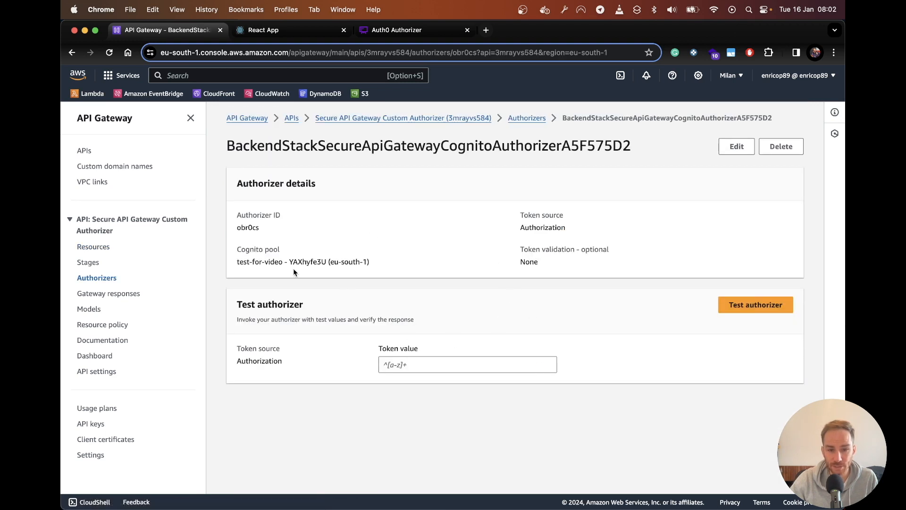
double_click(250, 262)
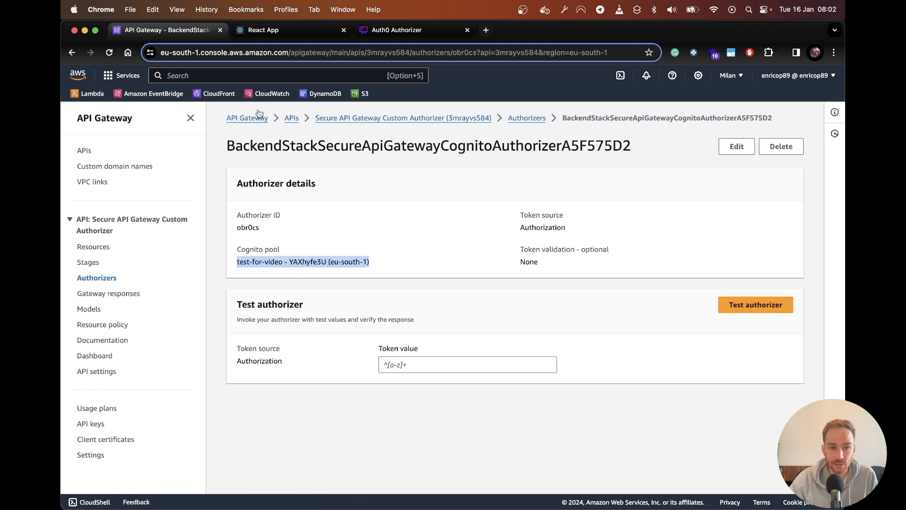
text(cognito)
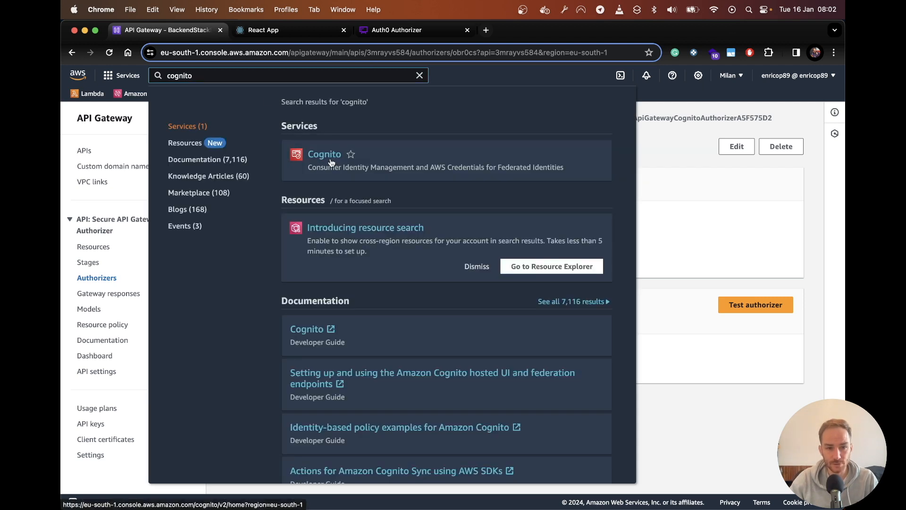
Open Cognito's User pools list and compare the test-for-video pool with the authorizer.
click(325, 154)
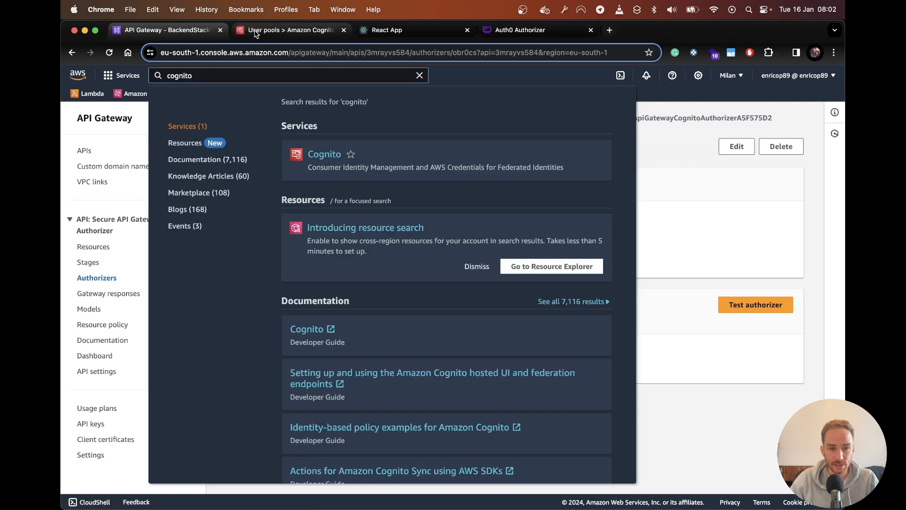
click(325, 154)
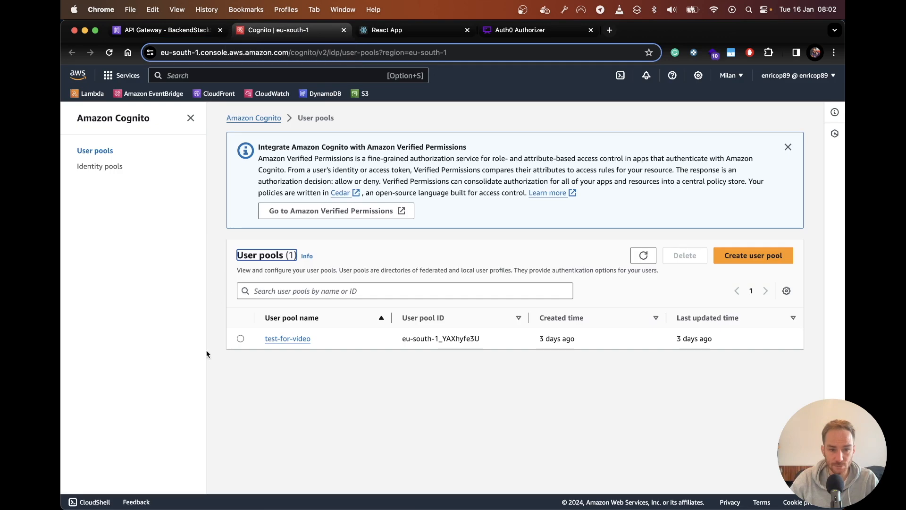
double_click(461, 338)
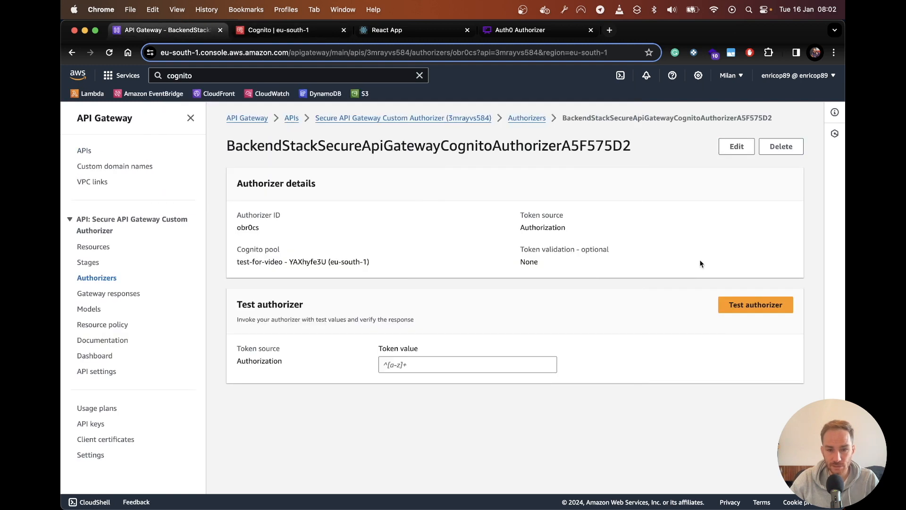
double_click(319, 261)
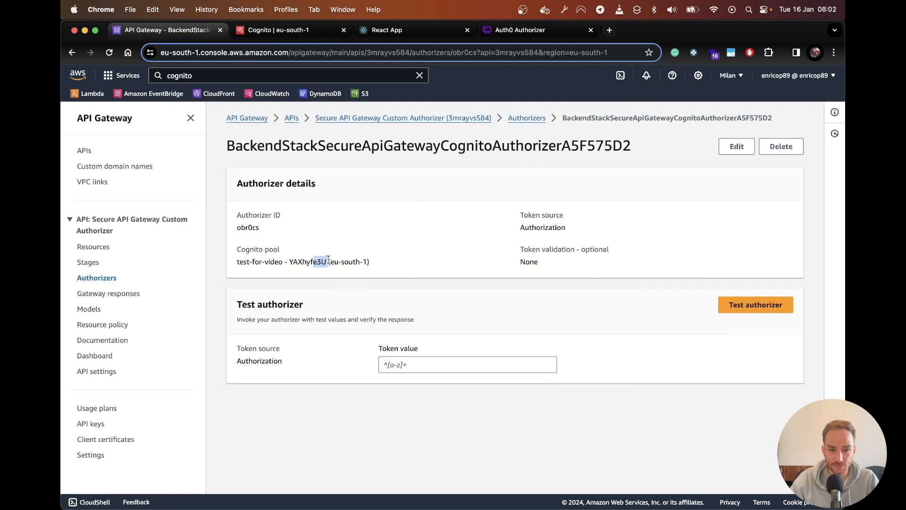
Return to the API's Resources and reopen the GET method's execution details.
click(527, 118)
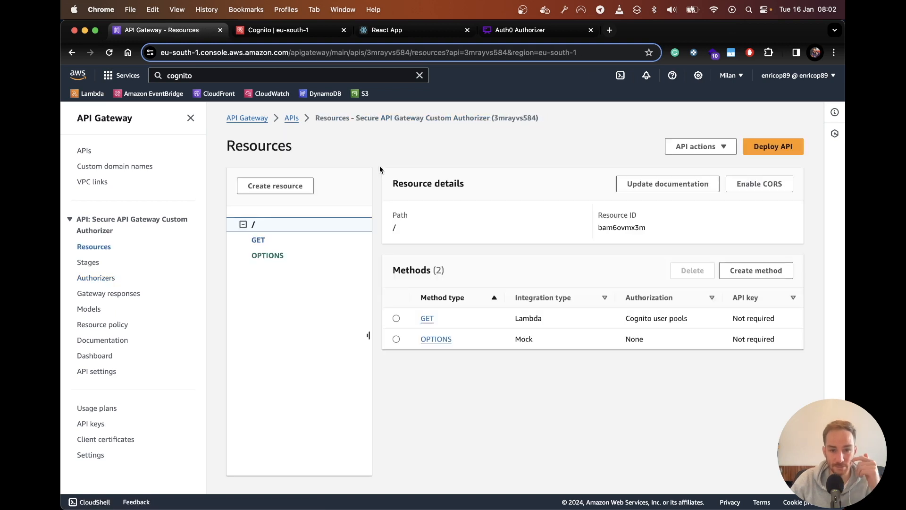
click(258, 240)
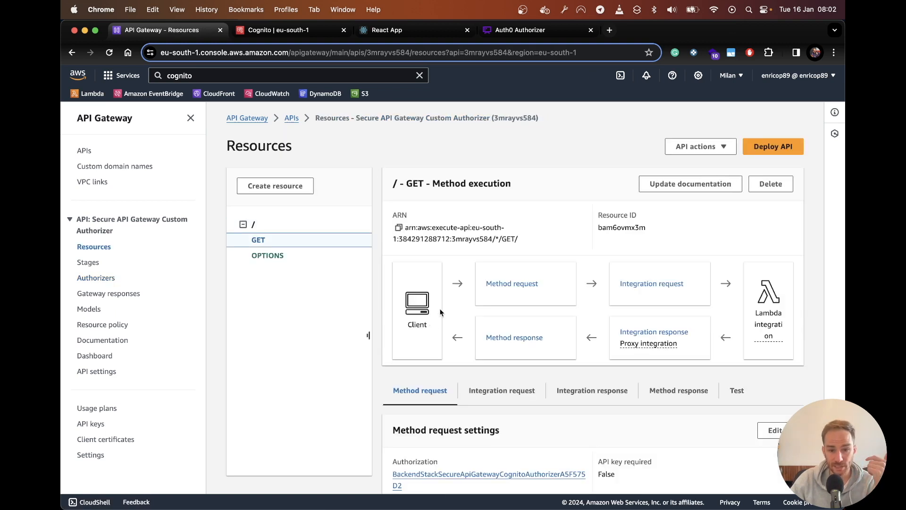
scroll(down, 3)
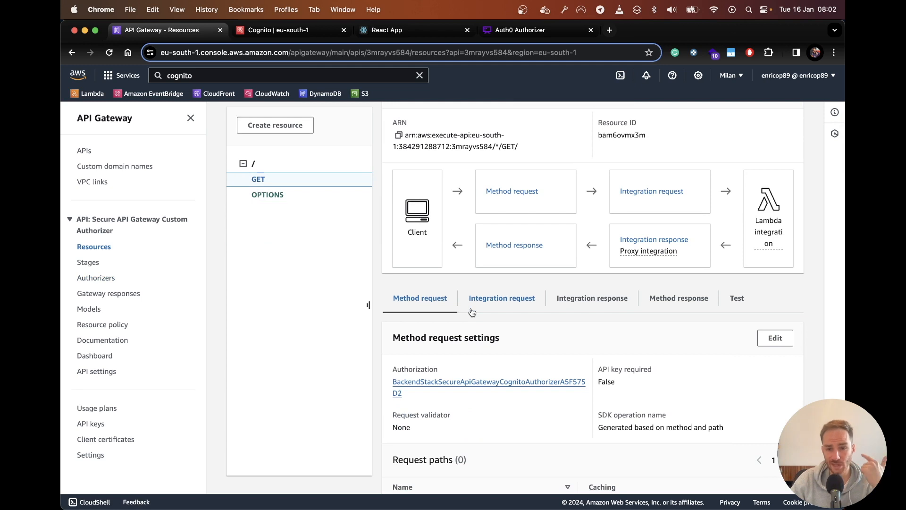
click(502, 298)
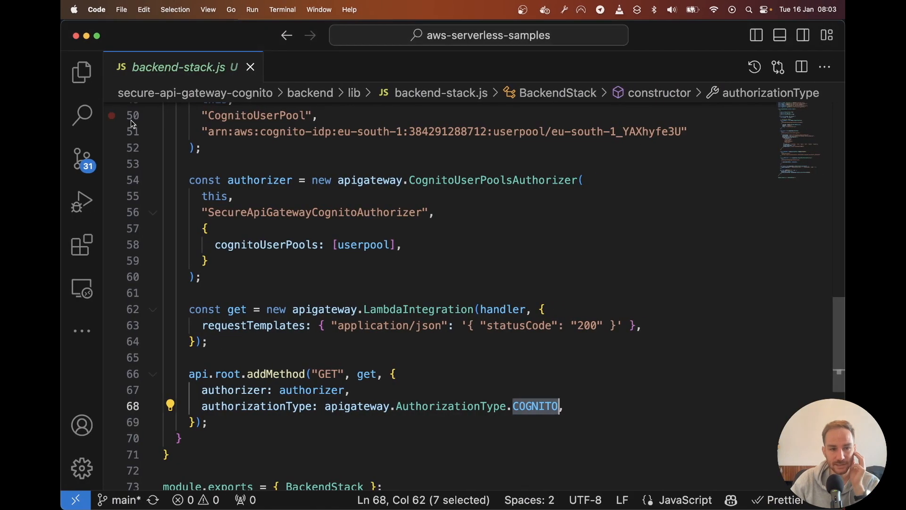
Replace 'Custom' with 'Cognito' in test.js's greeting message and close the file.
click(82, 72)
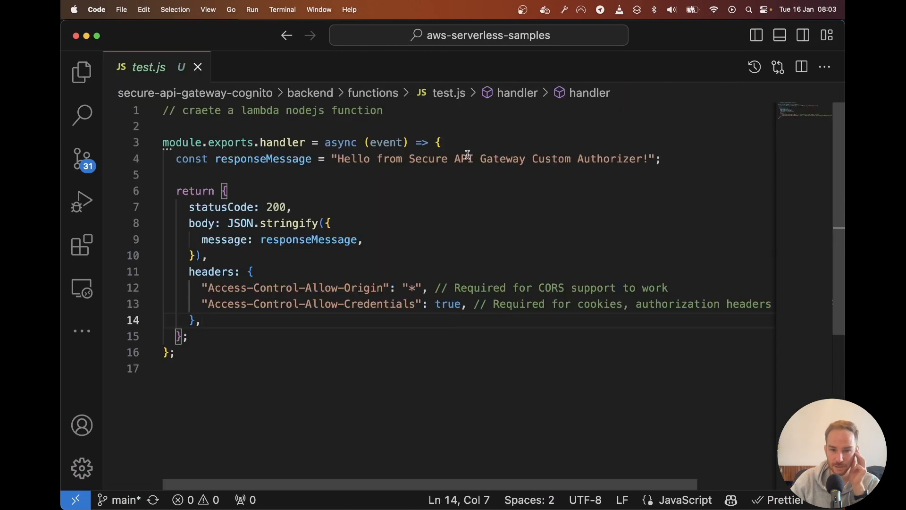
double_click(551, 158)
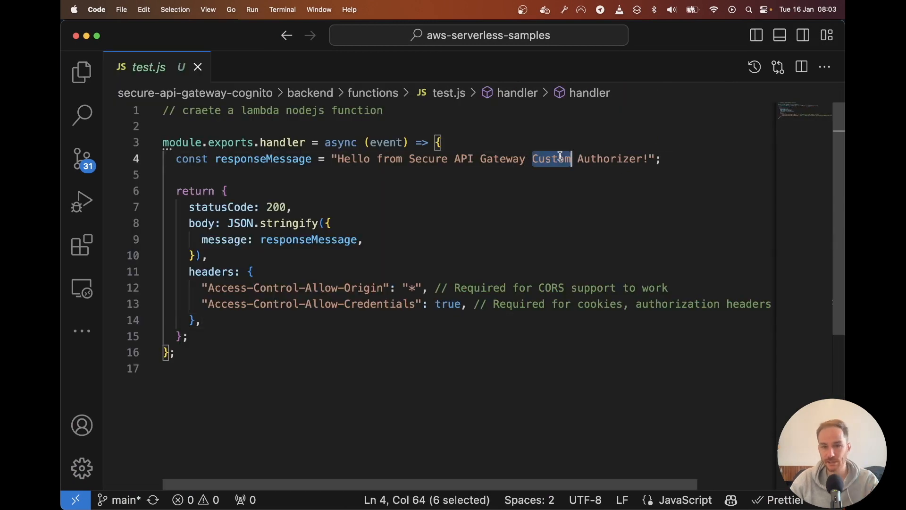
text(Cognito)
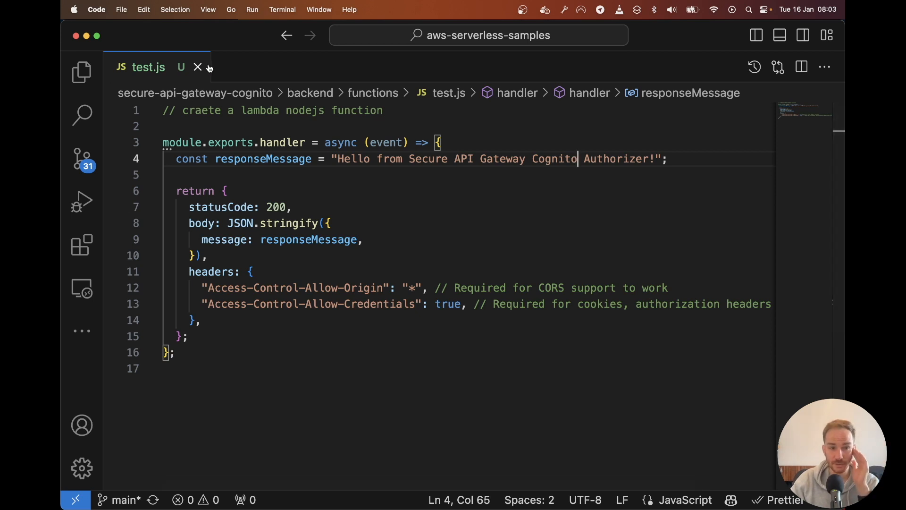
click(198, 67)
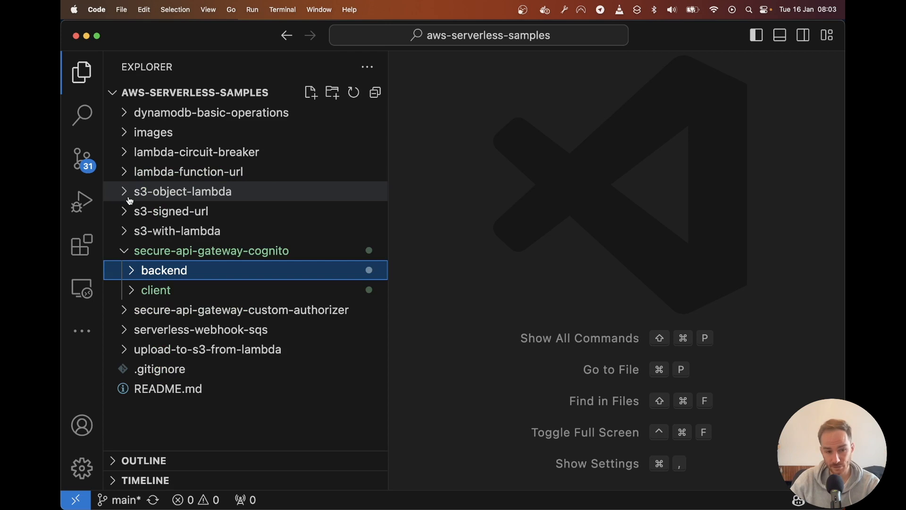
mouse_move(156, 290)
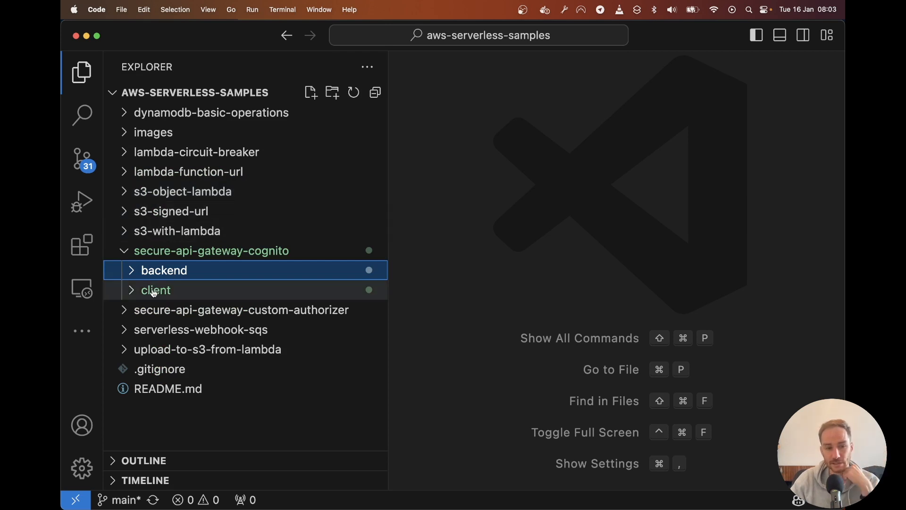
mouse_move(155, 290)
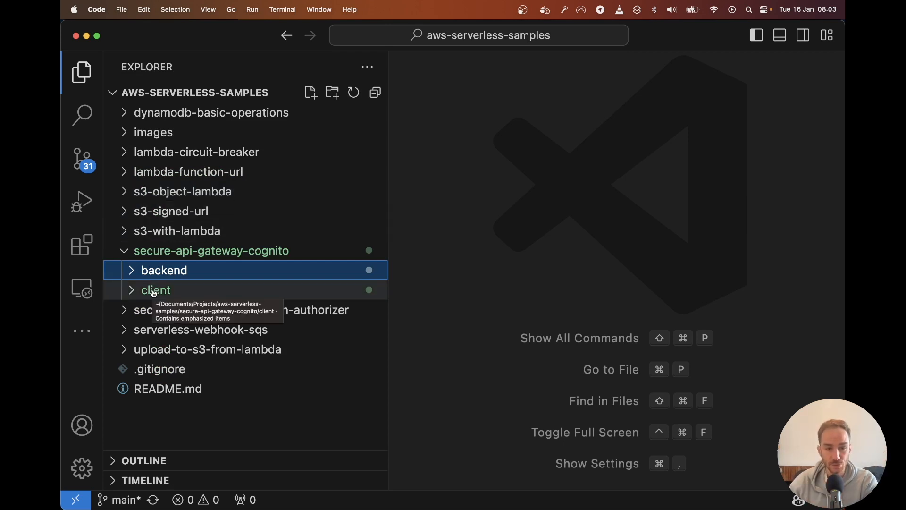
Open client/src/App.js and delete the console.log(process.env…) line.
click(155, 290)
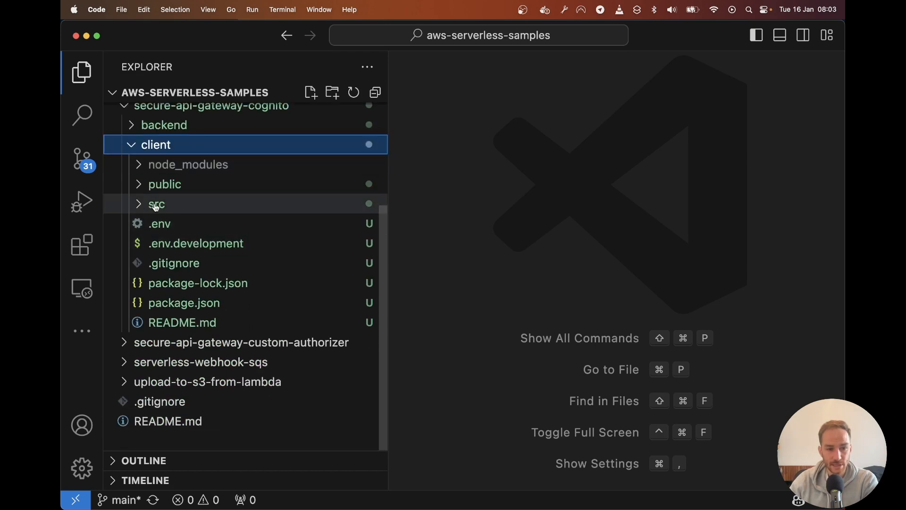
click(157, 204)
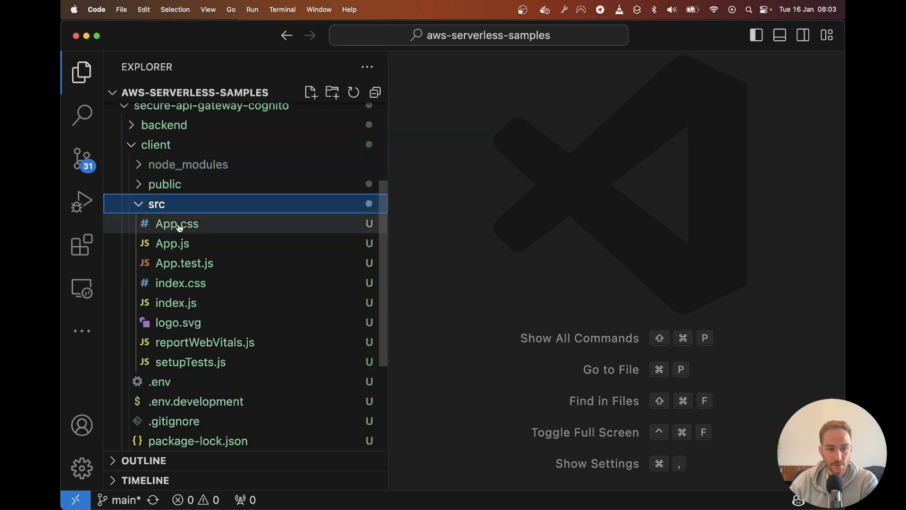
click(172, 244)
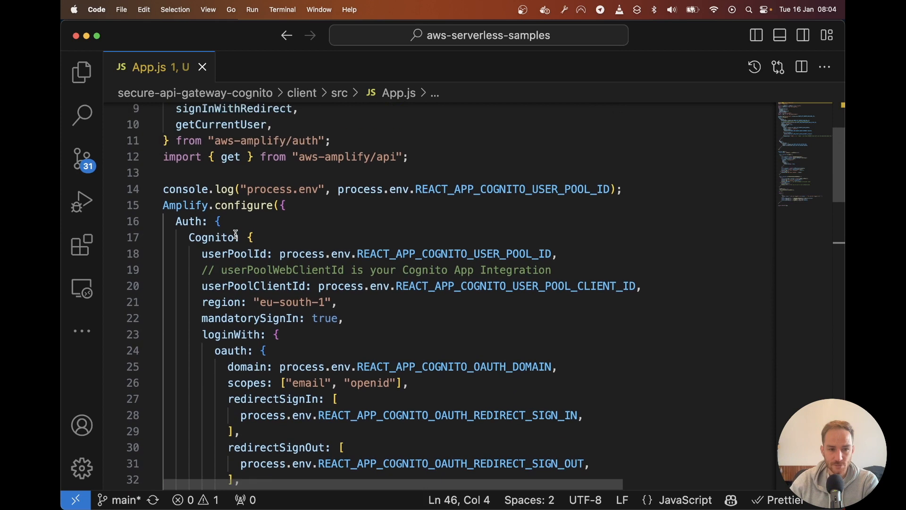
scroll(up, 3)
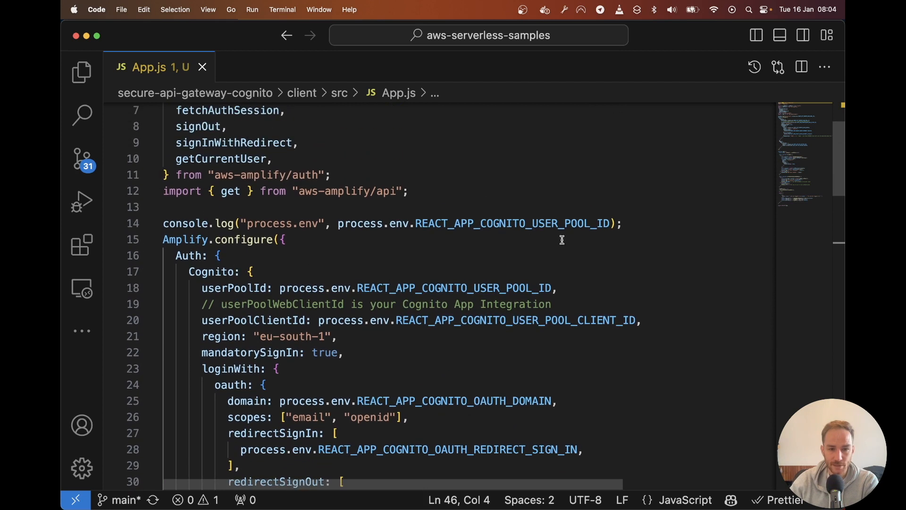
drag(163, 207, 622, 224)
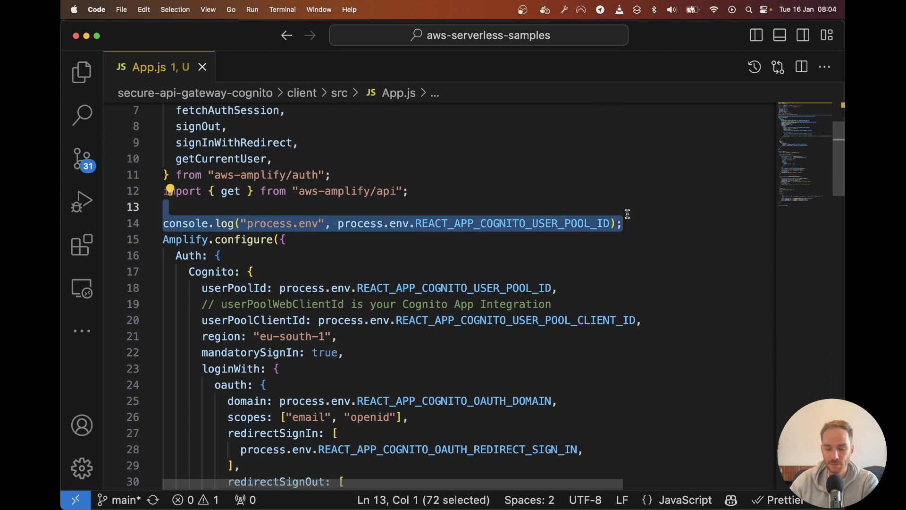
key(Delete)
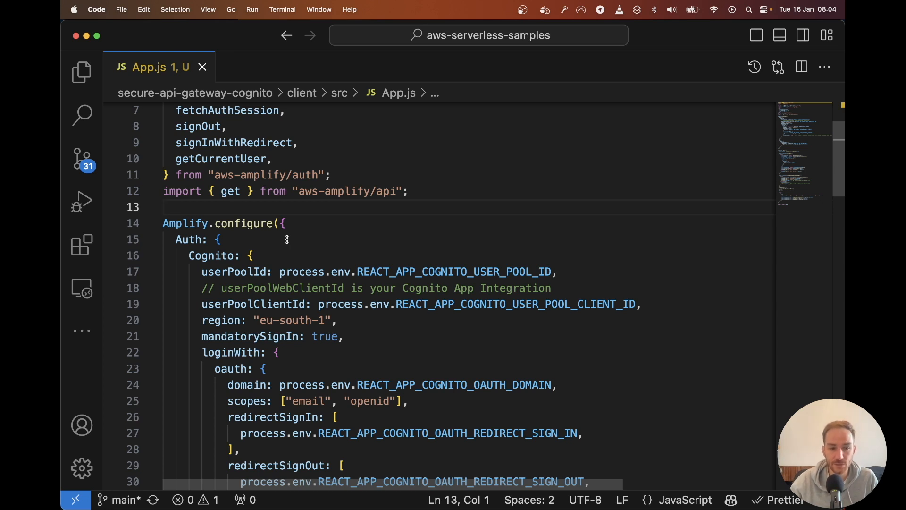
scroll(down, 3)
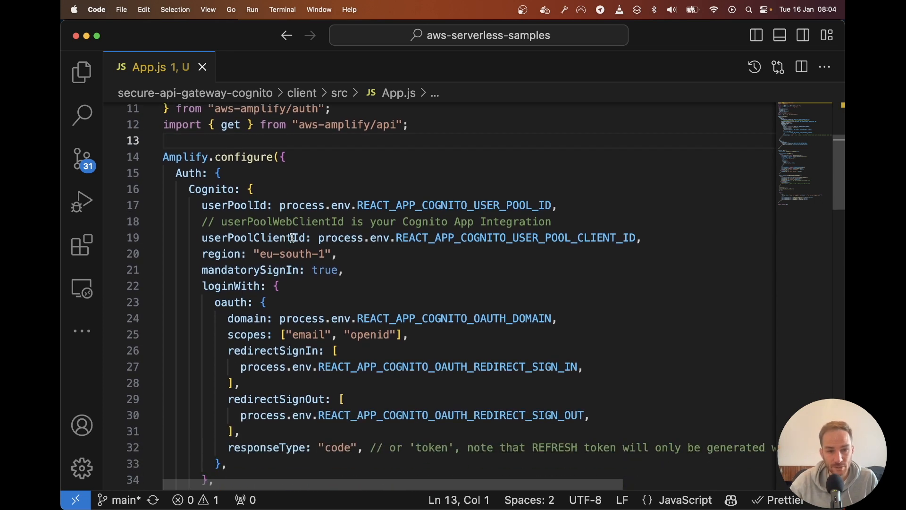
mouse_move(235, 204)
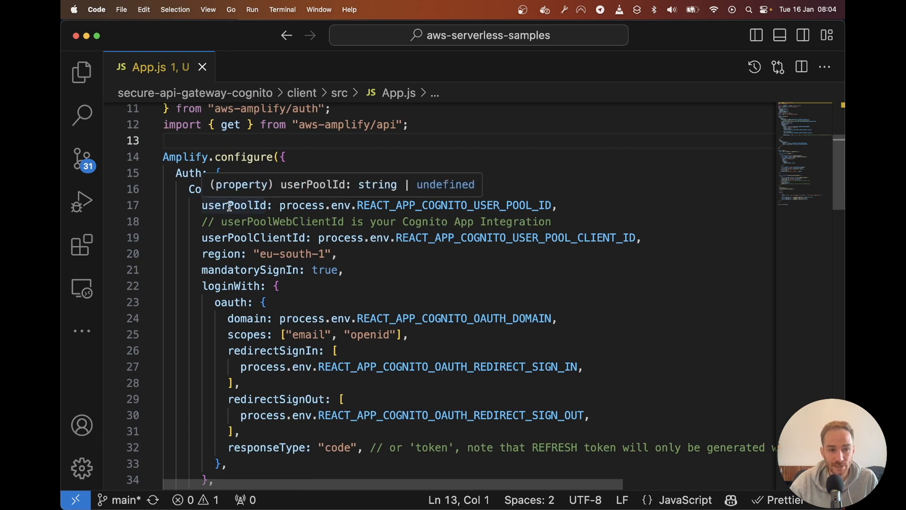
click(340, 253)
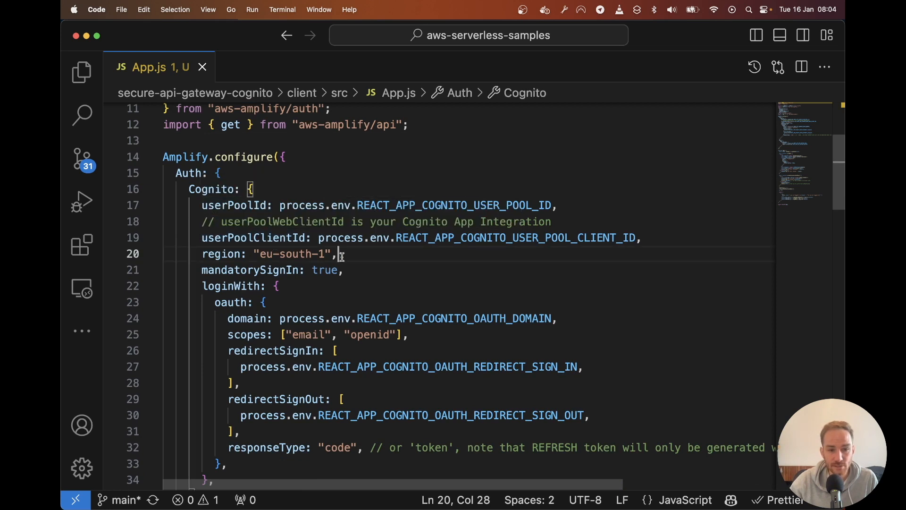
double_click(234, 206)
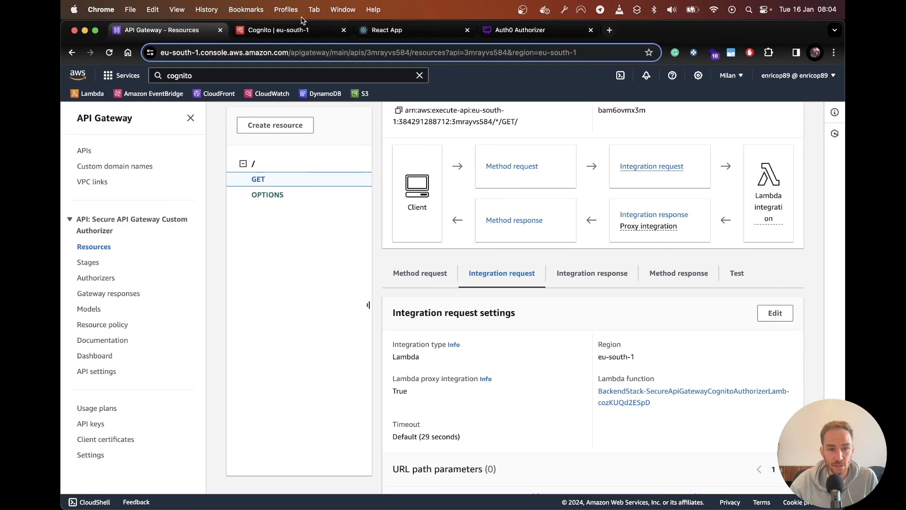
Under the test-for-video pool's App integration, select and copy the test-video client ID.
click(279, 29)
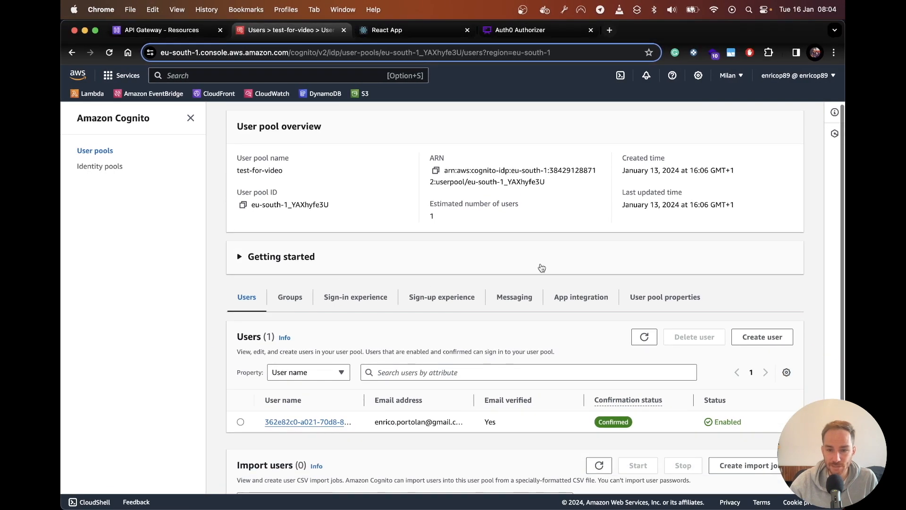
scroll(down, 3)
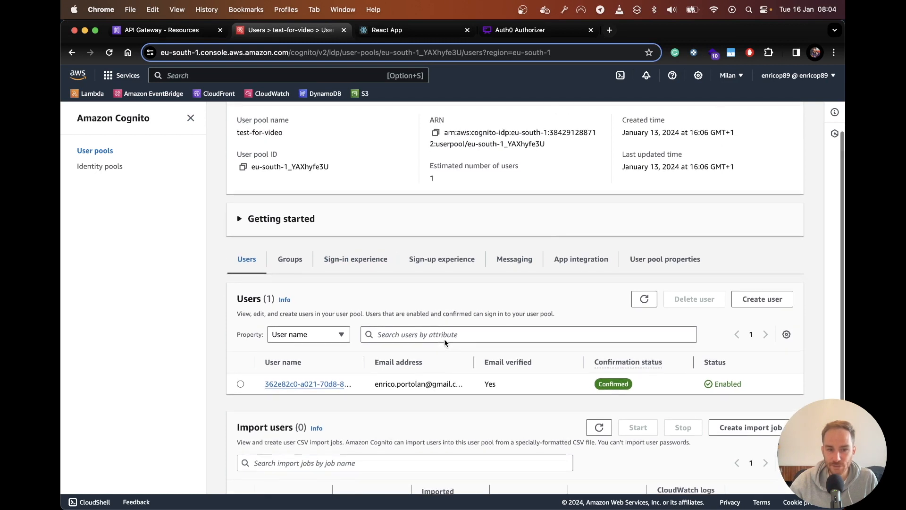
click(581, 258)
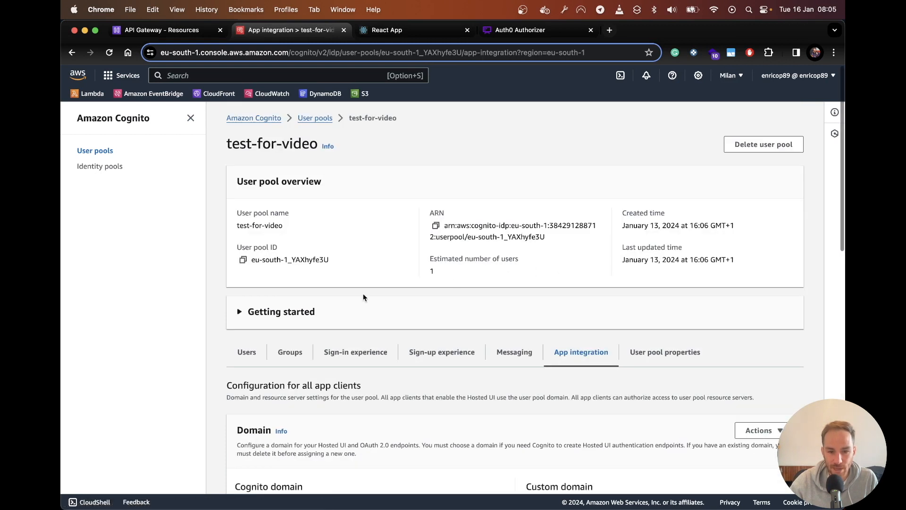
scroll(down, 3)
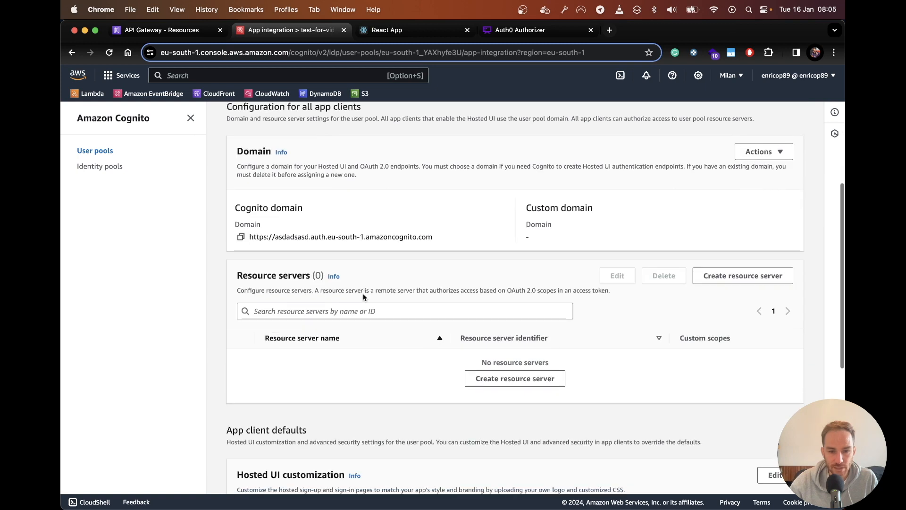
scroll(down, 3)
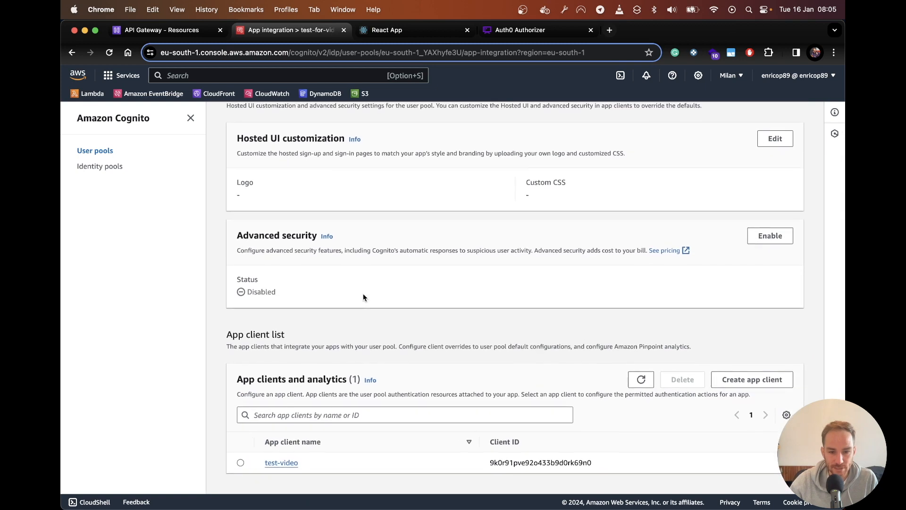
double_click(540, 465)
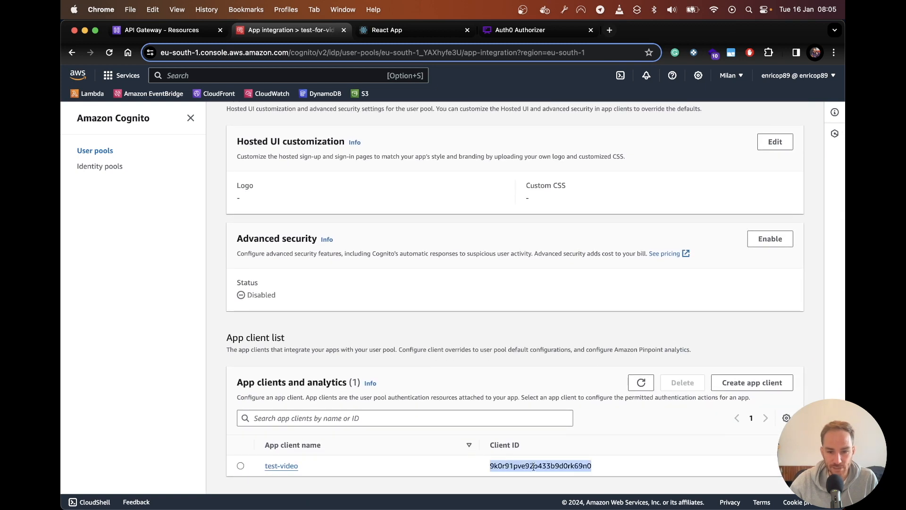
key(cmd+tab)
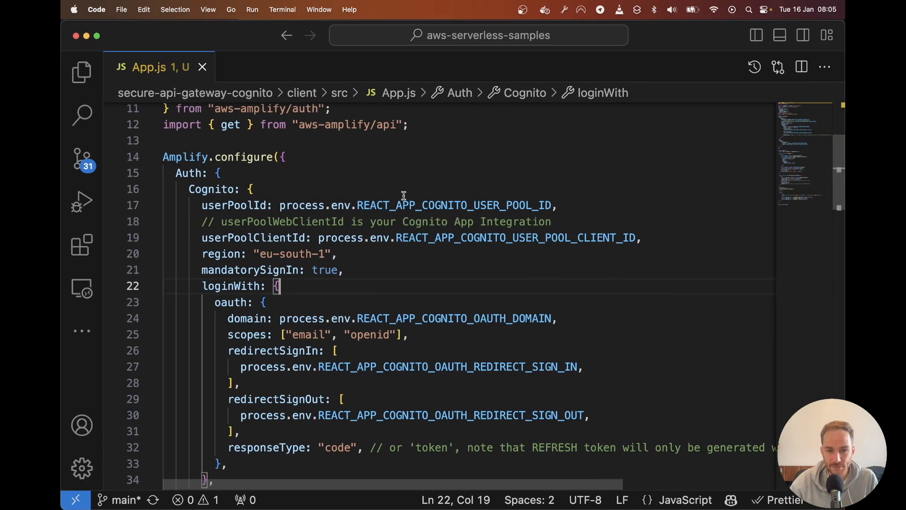
Scroll App.js's Amplify.configure block down to the OAuth and API settings.
scroll(down, 3)
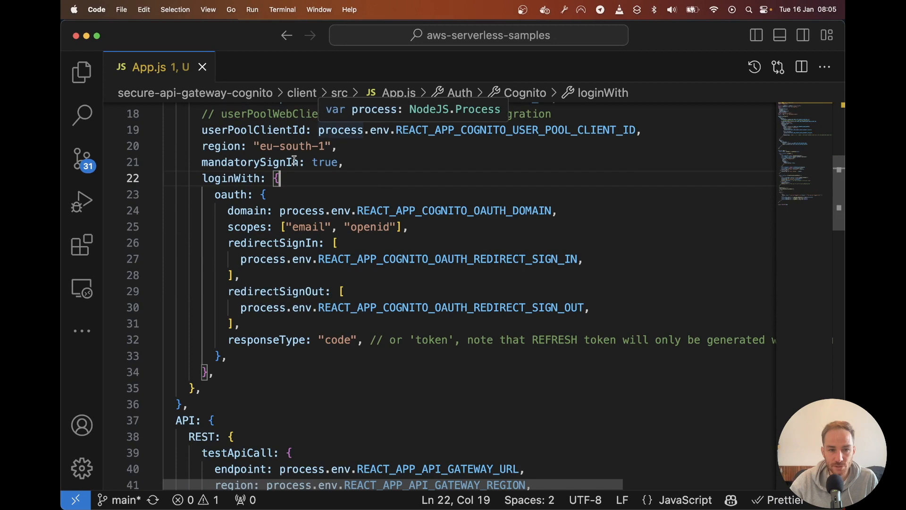
mouse_move(227, 331)
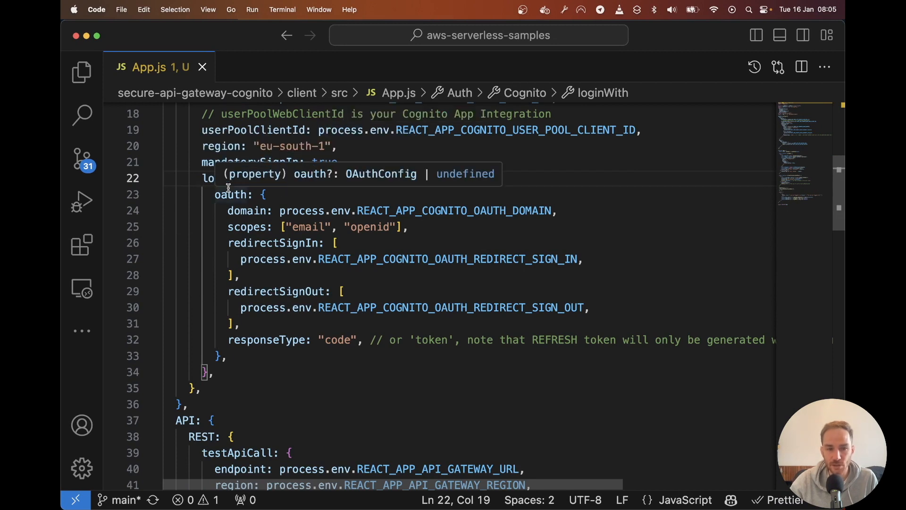
mouse_move(561, 232)
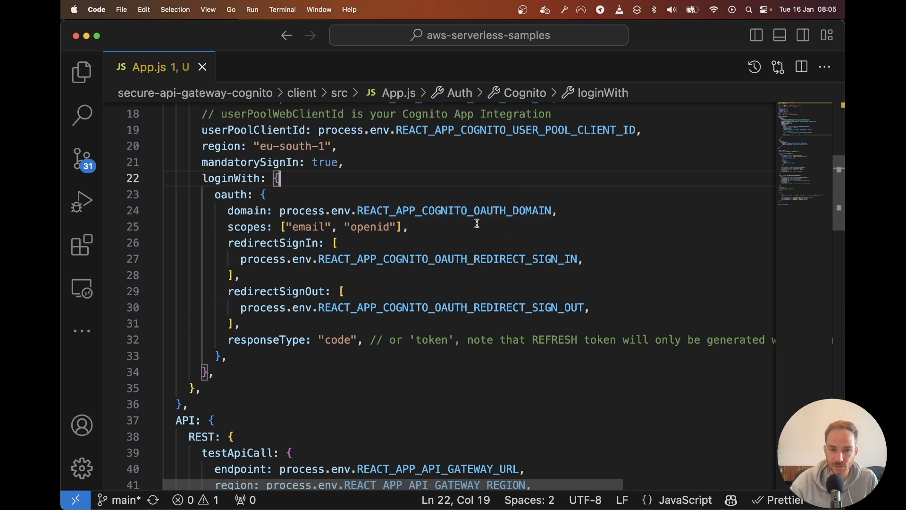
mouse_move(487, 260)
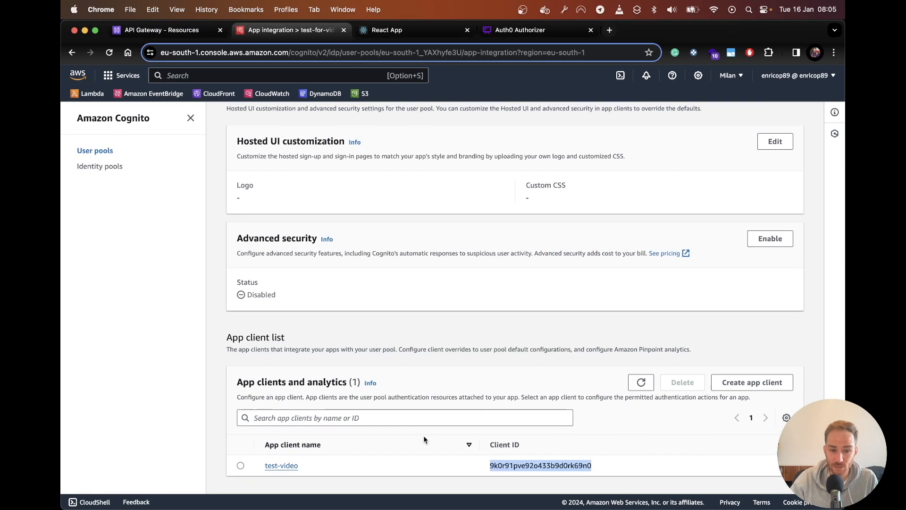
click(280, 466)
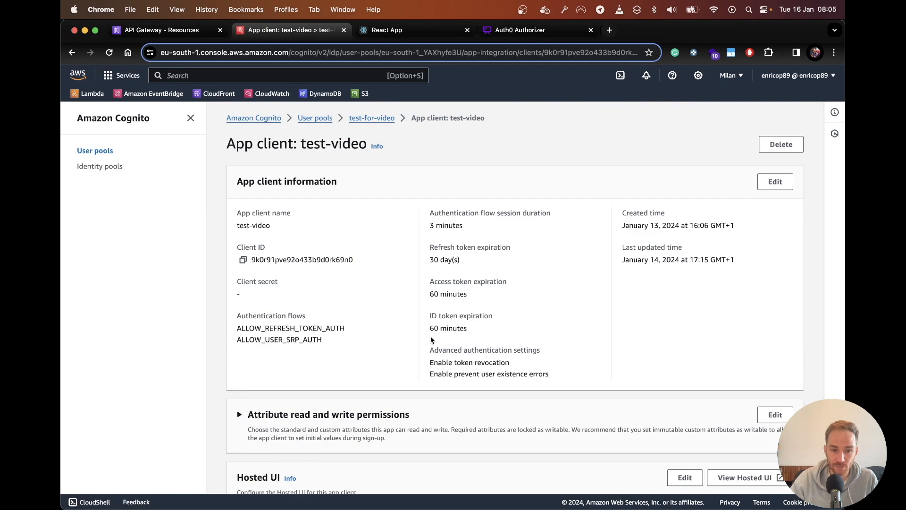
scroll(down, 3)
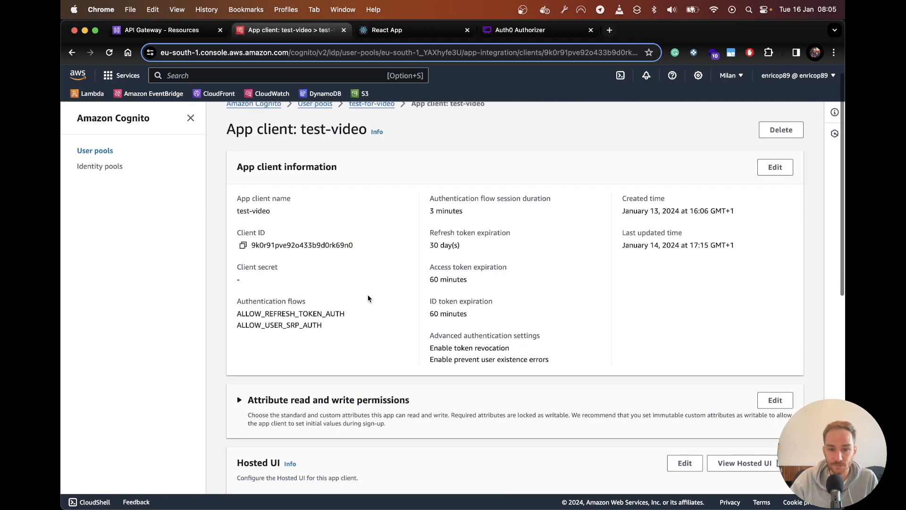
scroll(down, 3)
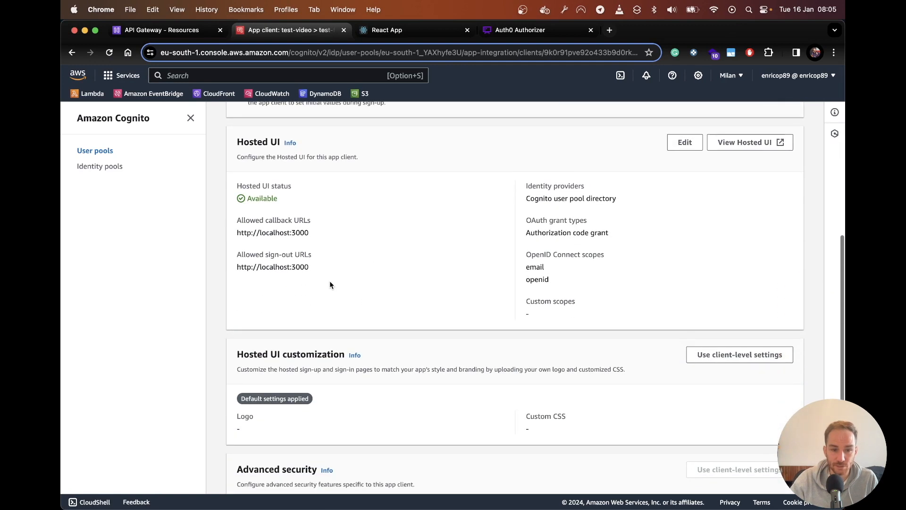
drag(237, 220, 310, 266)
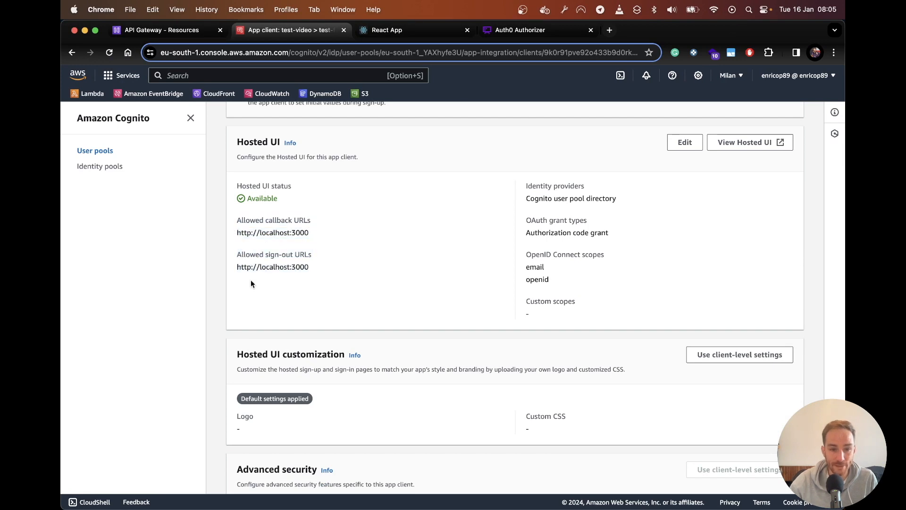
mouse_move(322, 277)
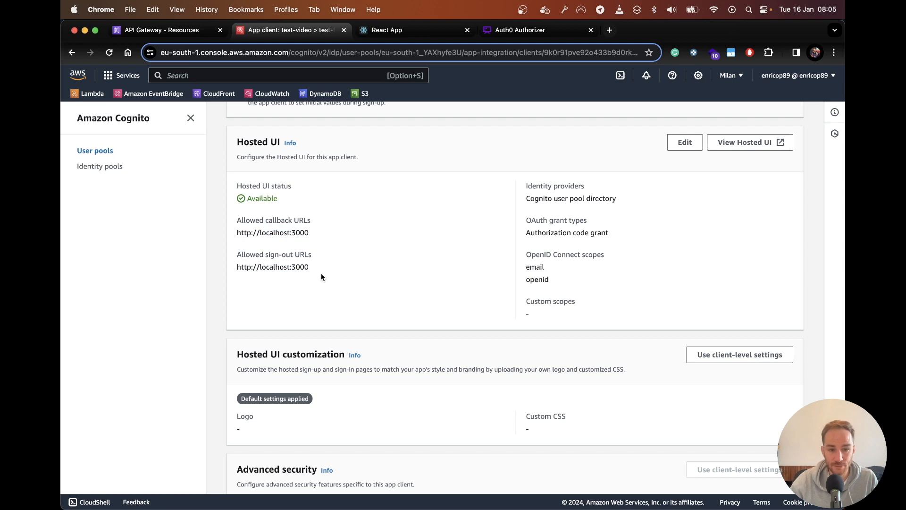
mouse_move(272, 257)
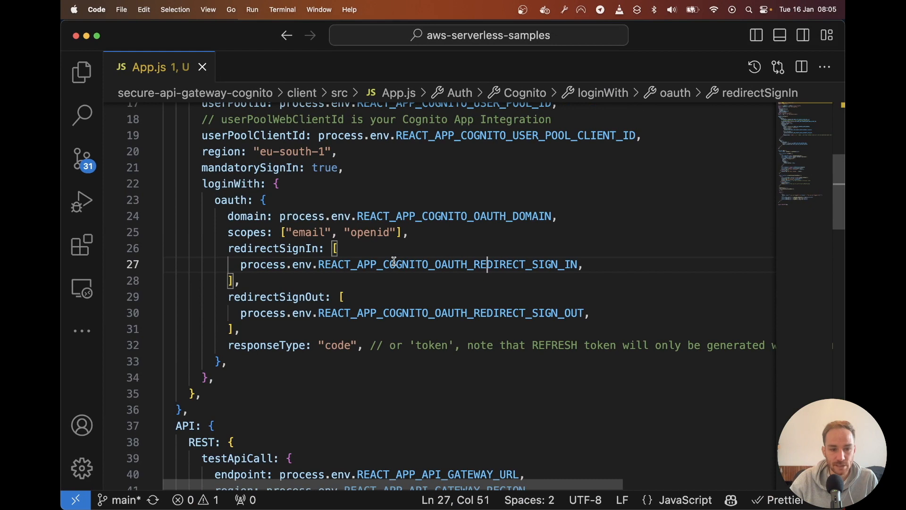
mouse_move(350, 259)
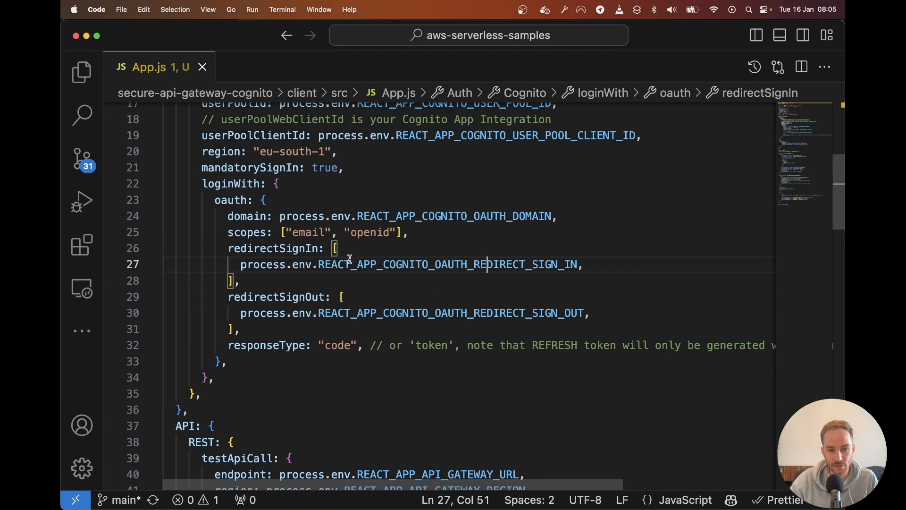
mouse_move(298, 297)
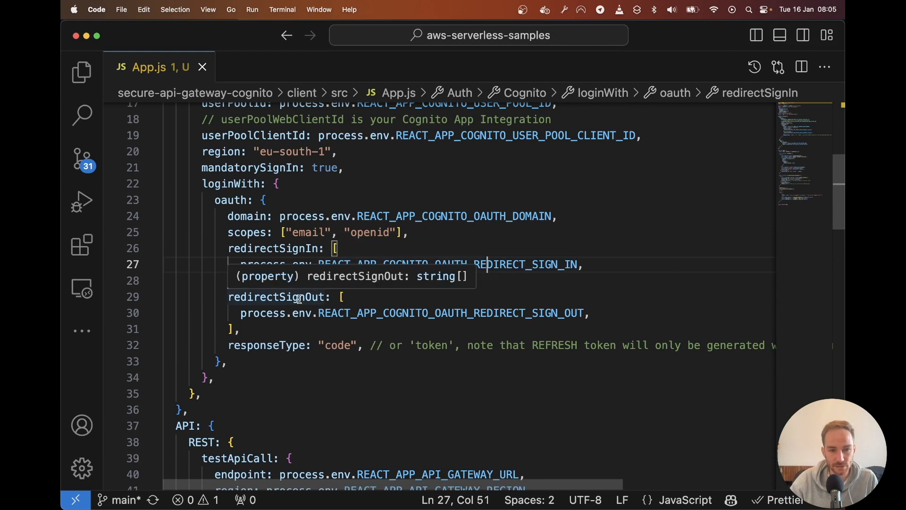
mouse_move(309, 147)
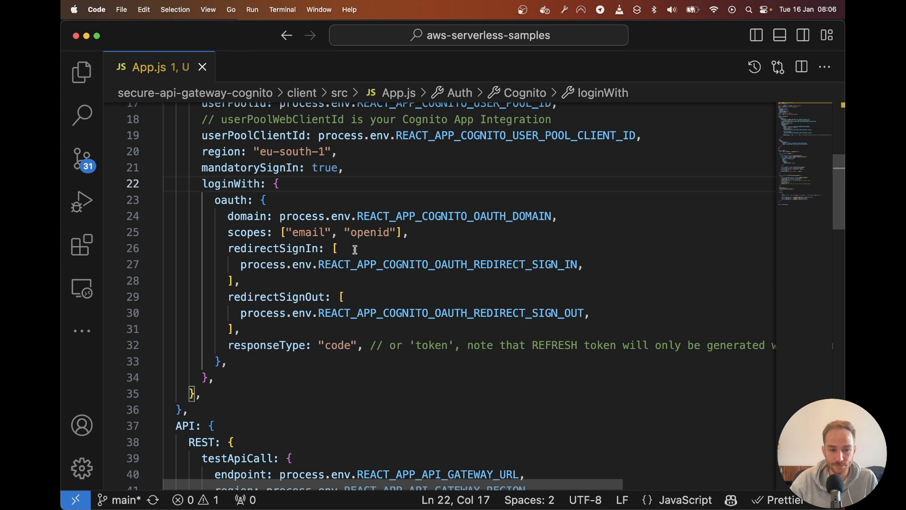
scroll(down, 3)
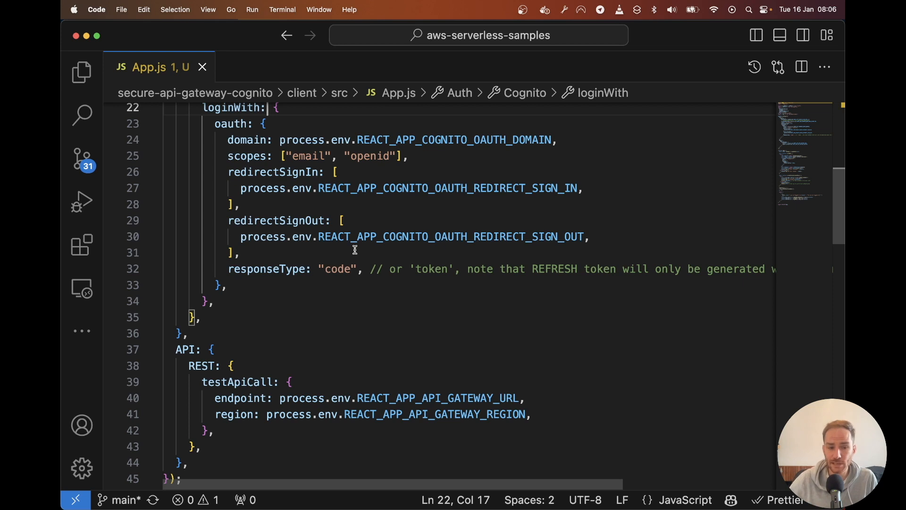
mouse_move(443, 291)
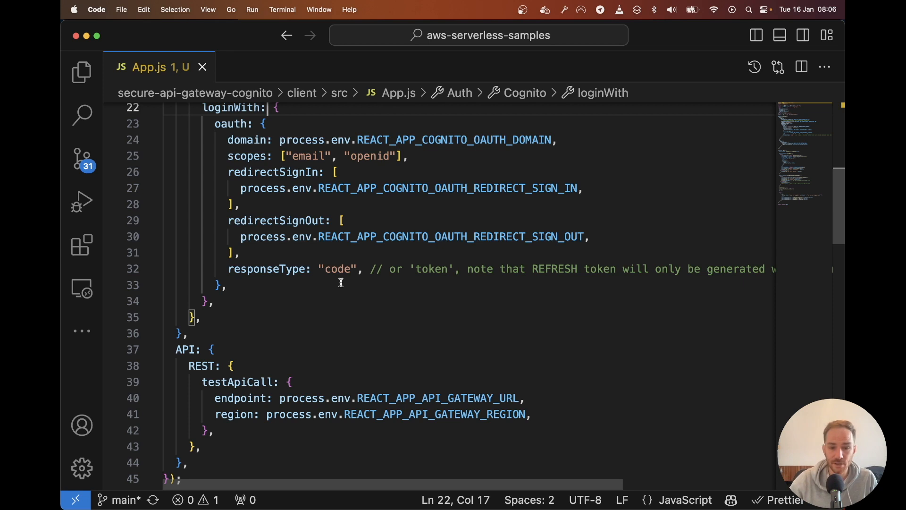
scroll(down, 3)
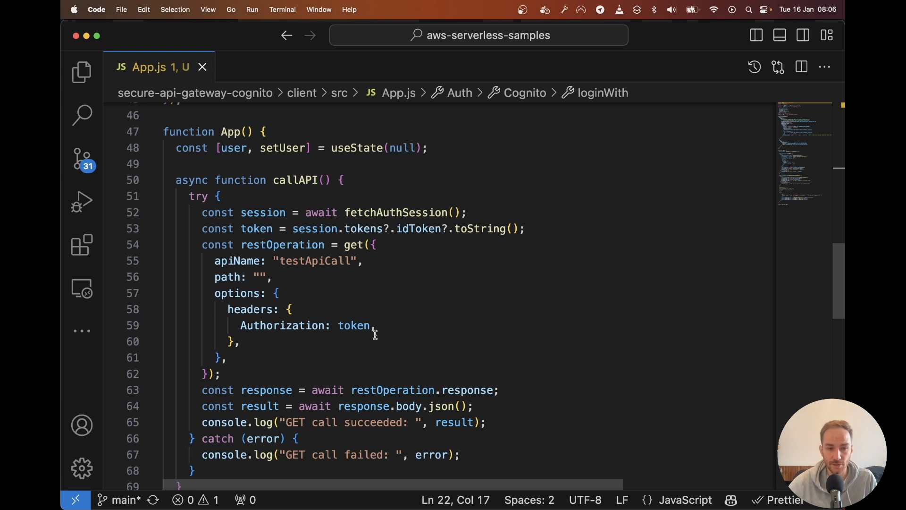
scroll(up, 3)
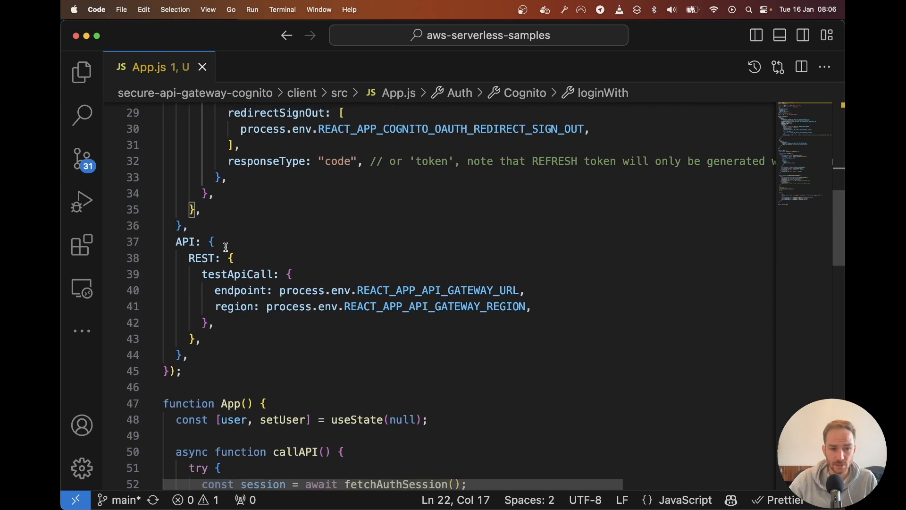
scroll(down, 3)
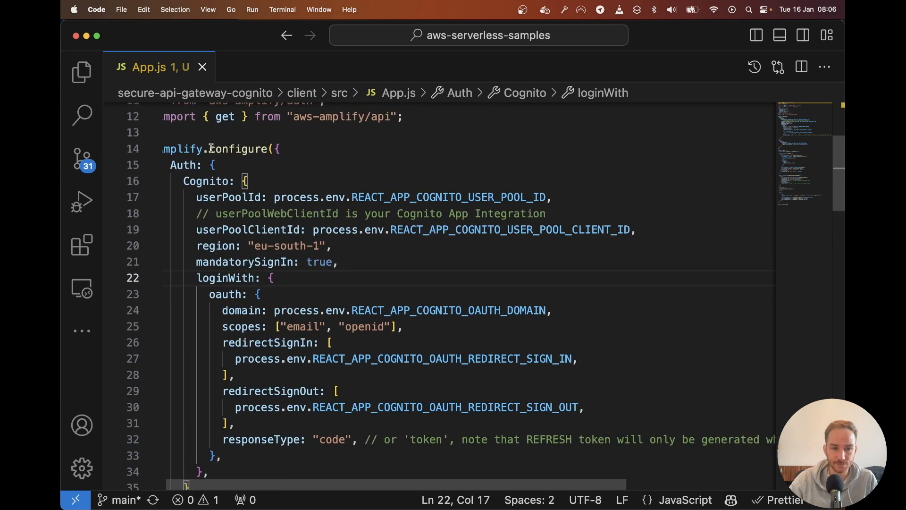
scroll(down, 3)
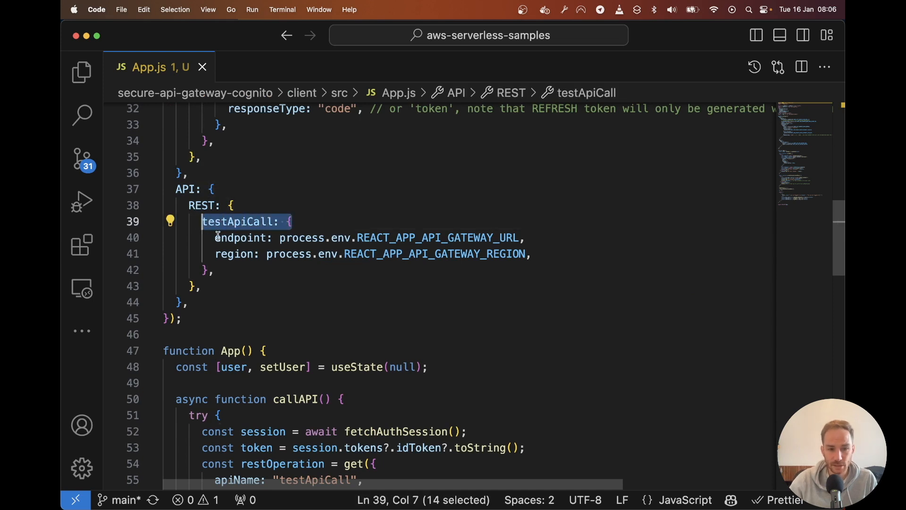
mouse_move(239, 237)
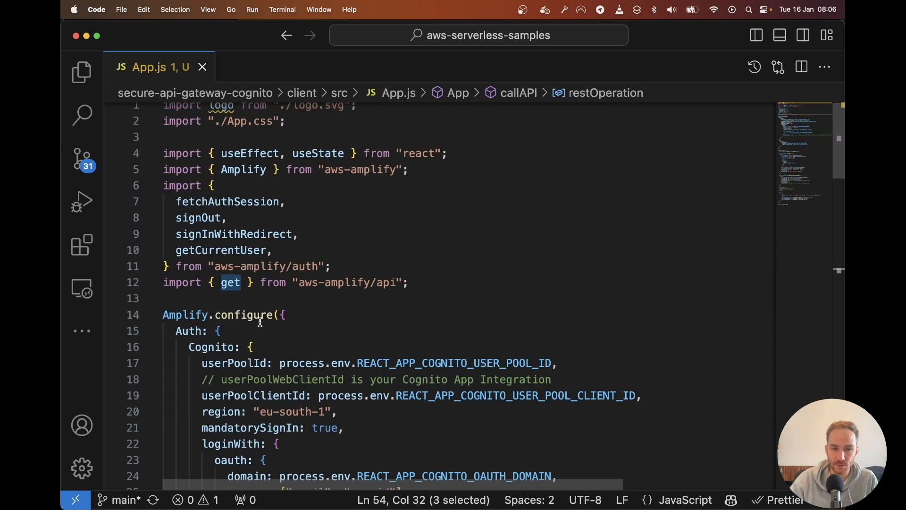
double_click(354, 283)
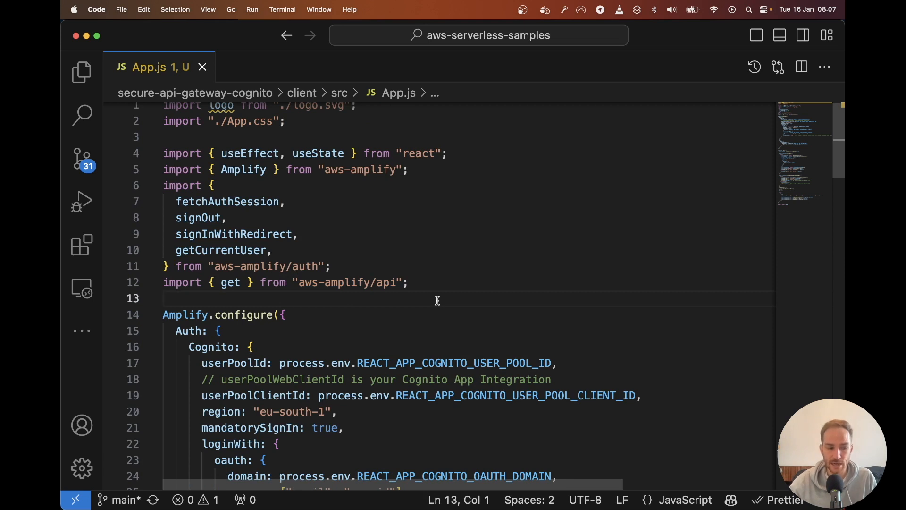
mouse_move(348, 238)
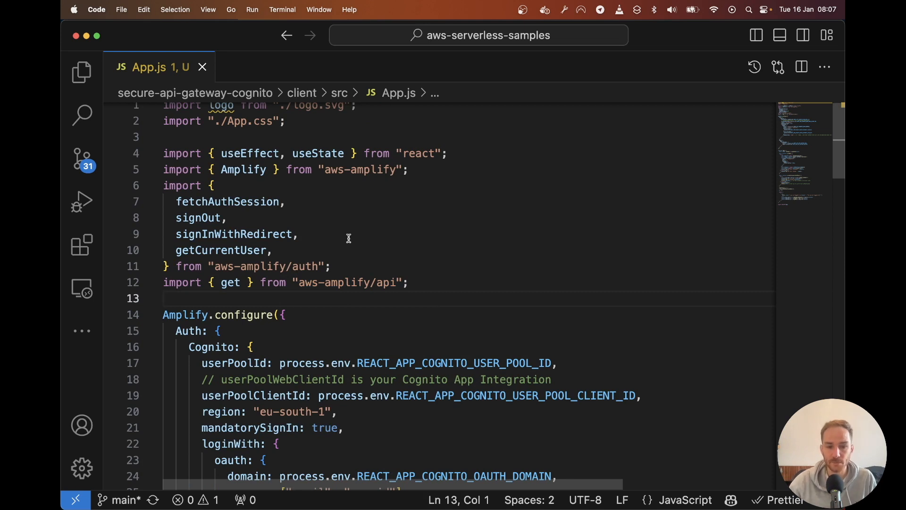
scroll(down, 3)
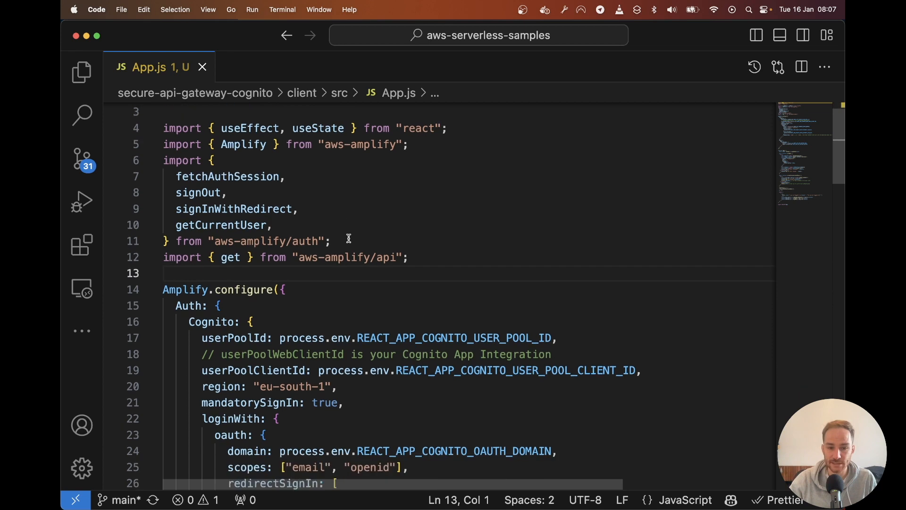
scroll(down, 3)
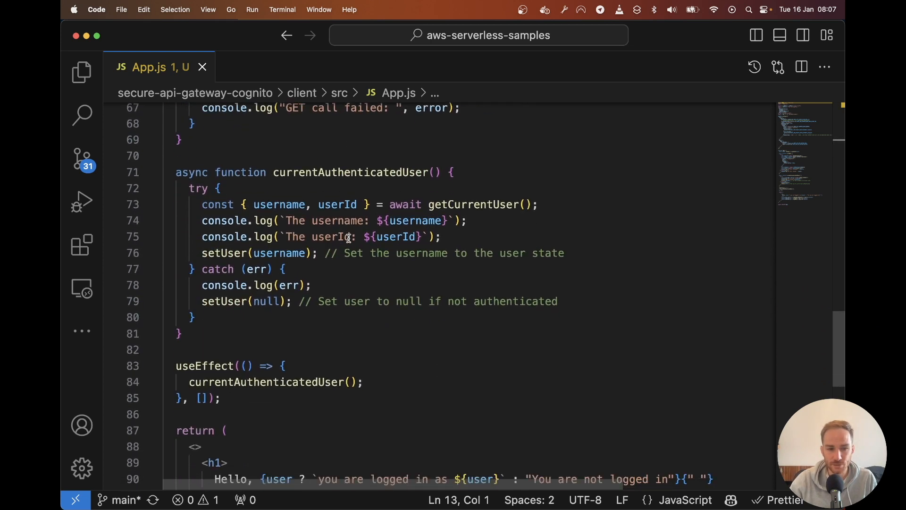
scroll(down, 3)
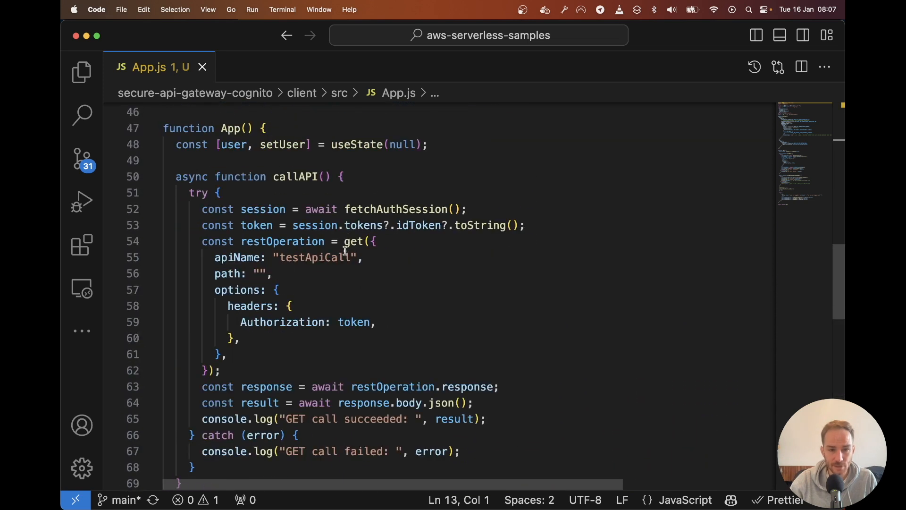
double_click(352, 242)
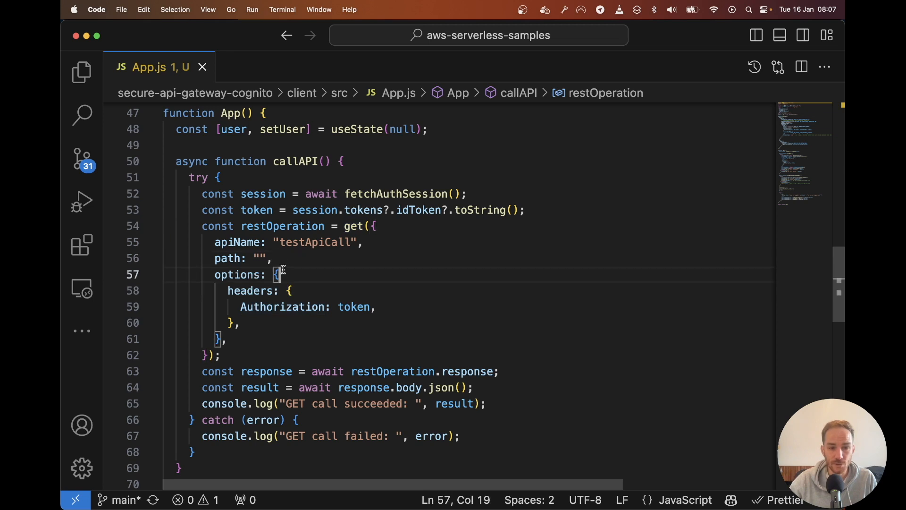
double_click(249, 290)
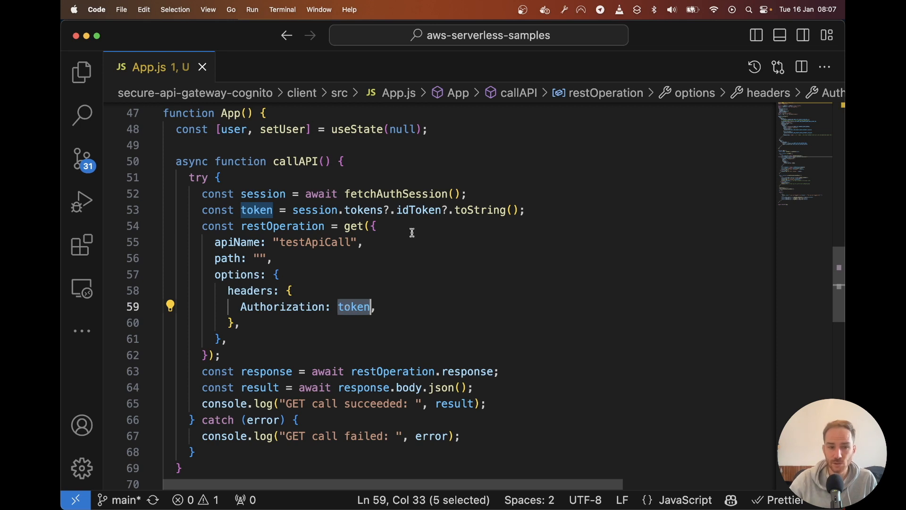
mouse_move(467, 209)
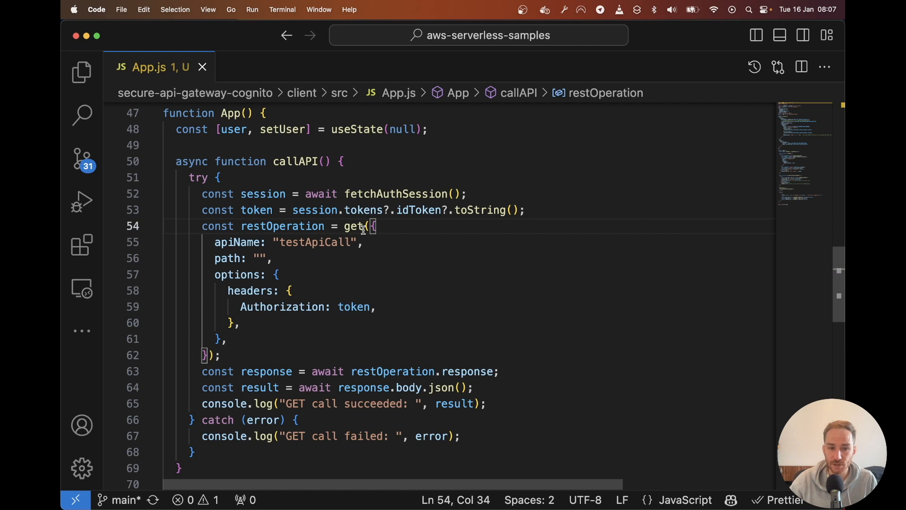
double_click(256, 209)
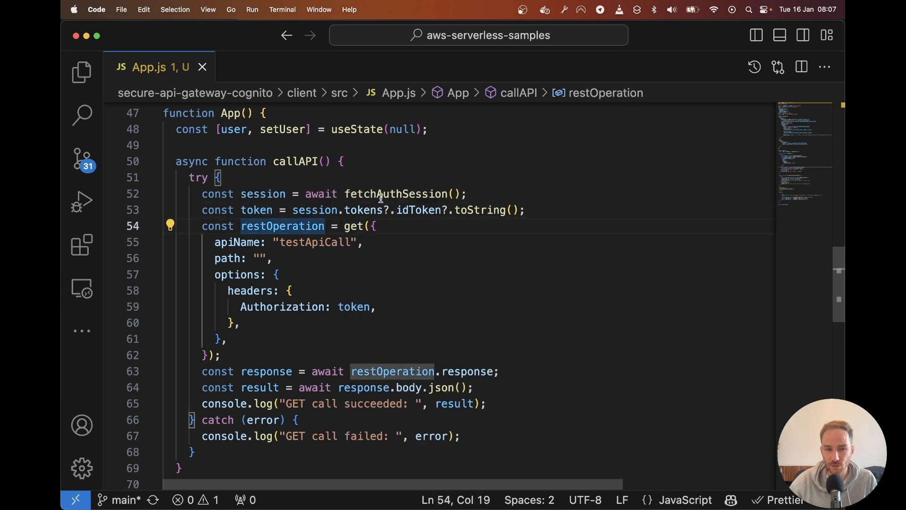
mouse_move(396, 194)
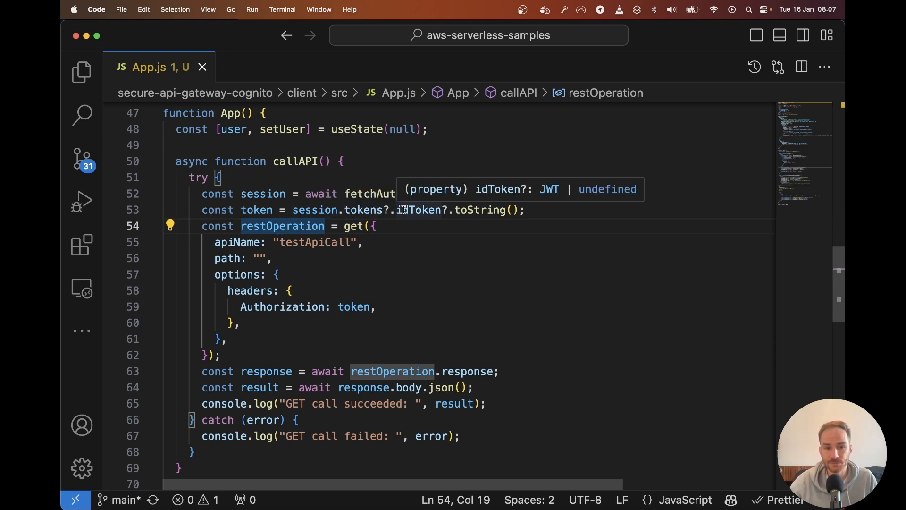
double_click(353, 307)
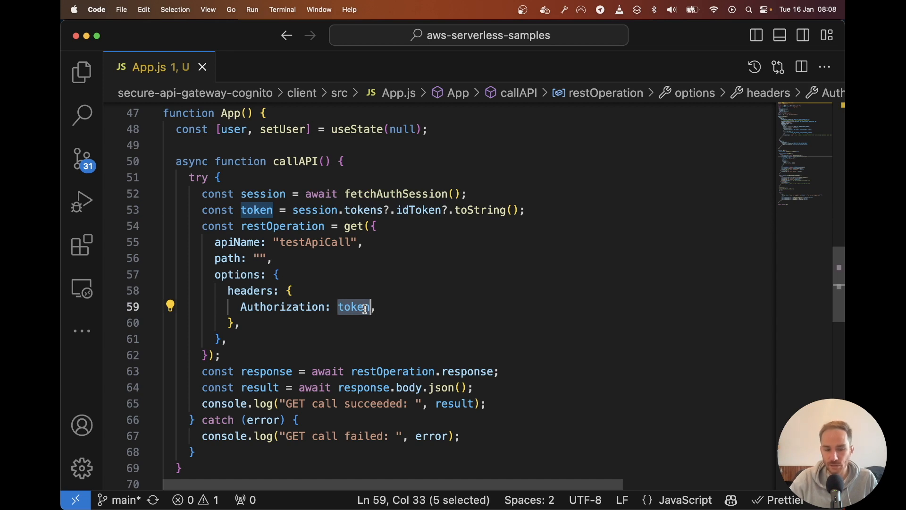
scroll(down, 3)
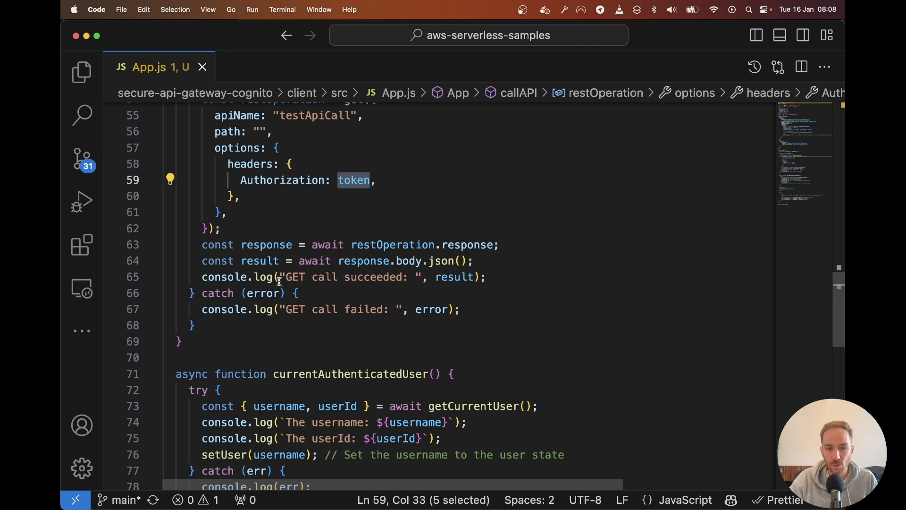
double_click(339, 276)
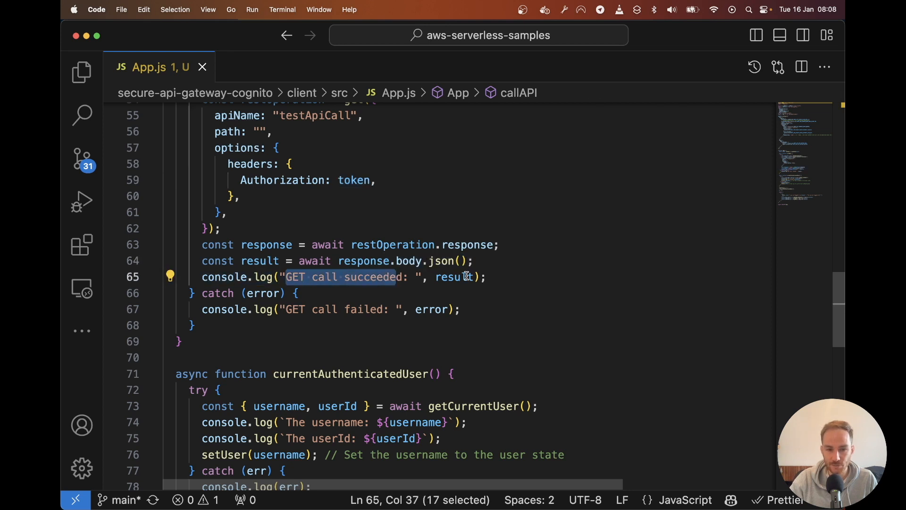
scroll(down, 3)
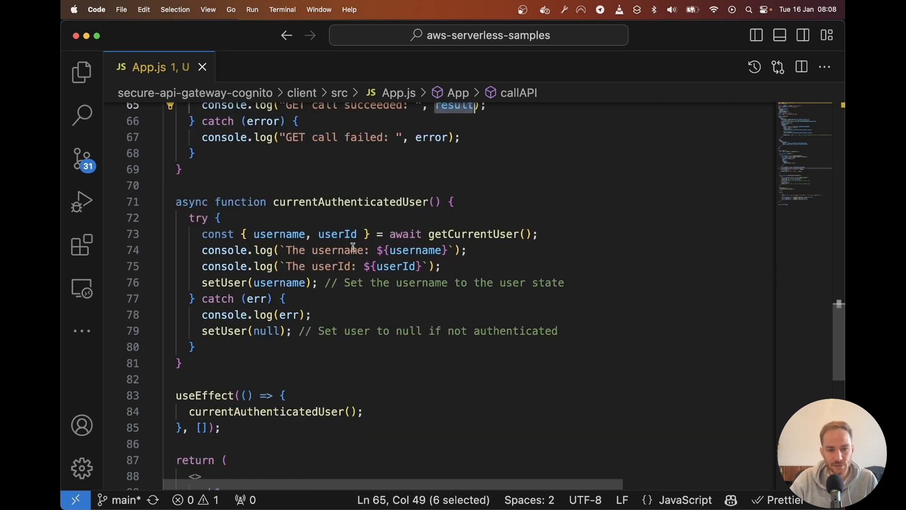
mouse_move(262, 250)
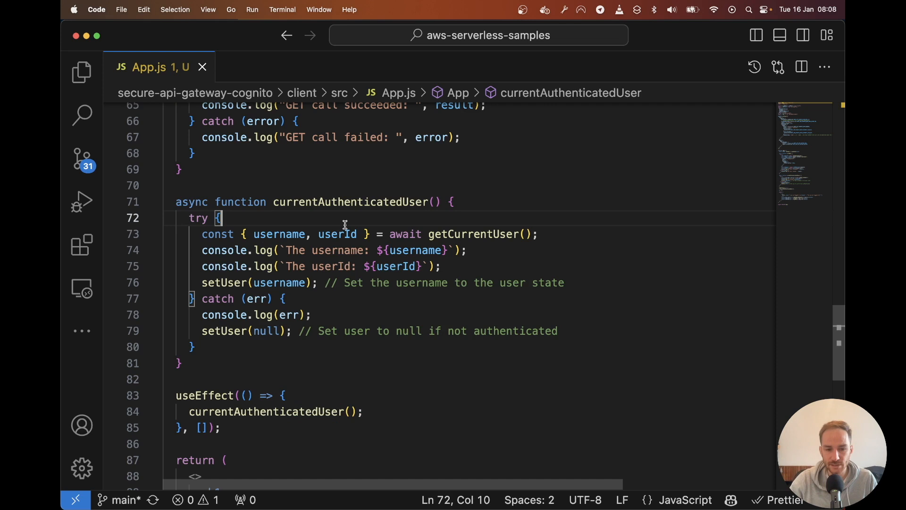
scroll(down, 3)
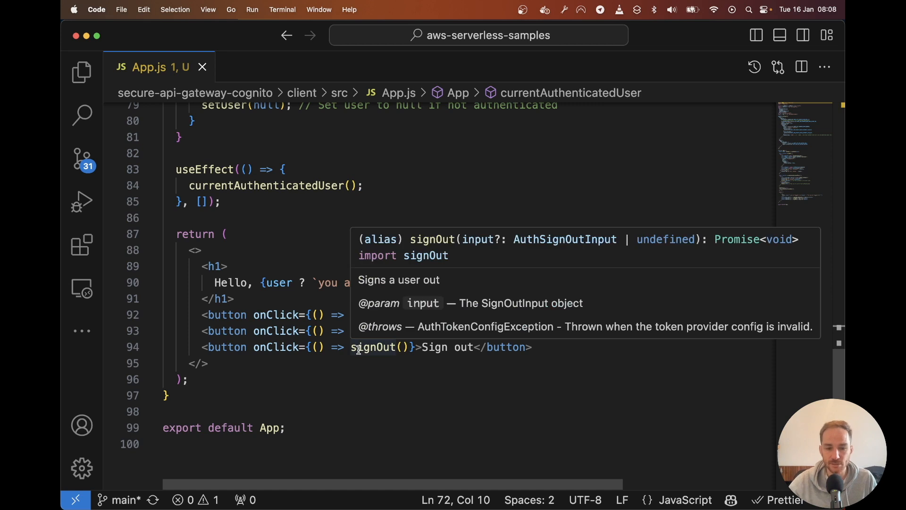
click(345, 379)
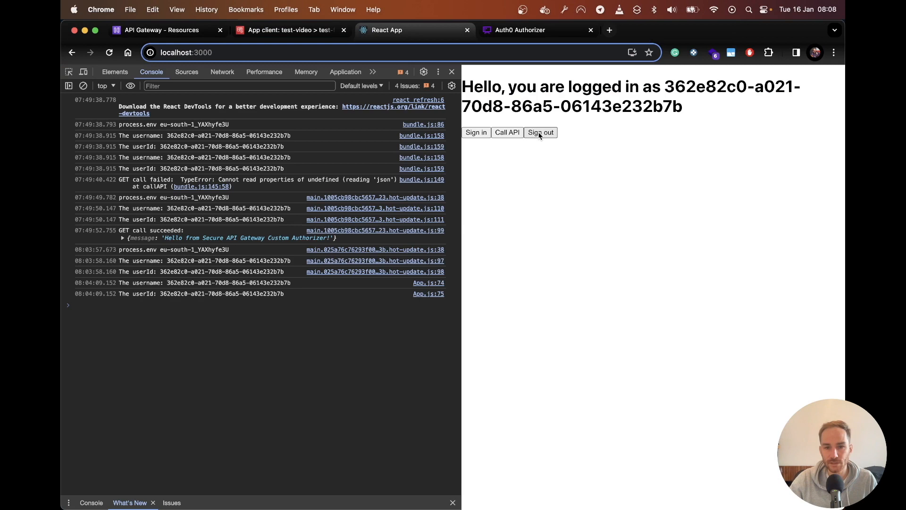
Sign out, call the API, and inspect the 401 request's undefined Authorization header.
click(540, 132)
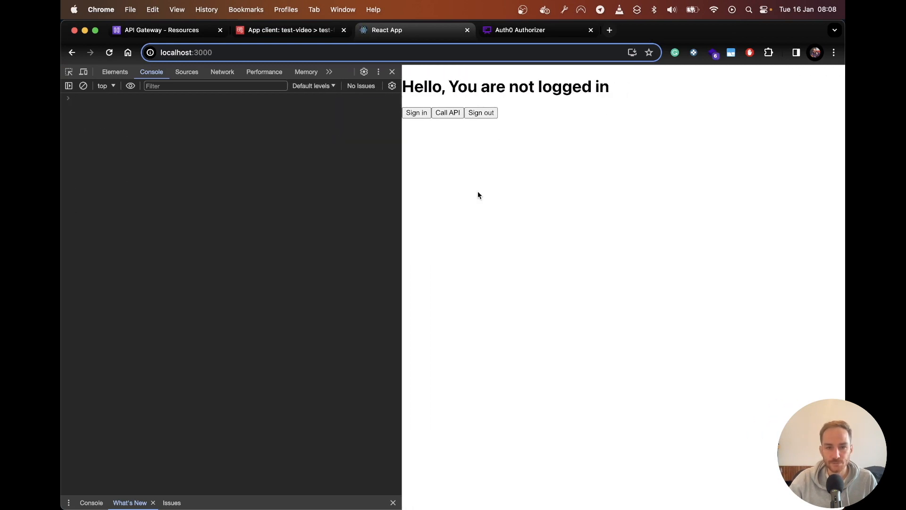
mouse_move(654, 84)
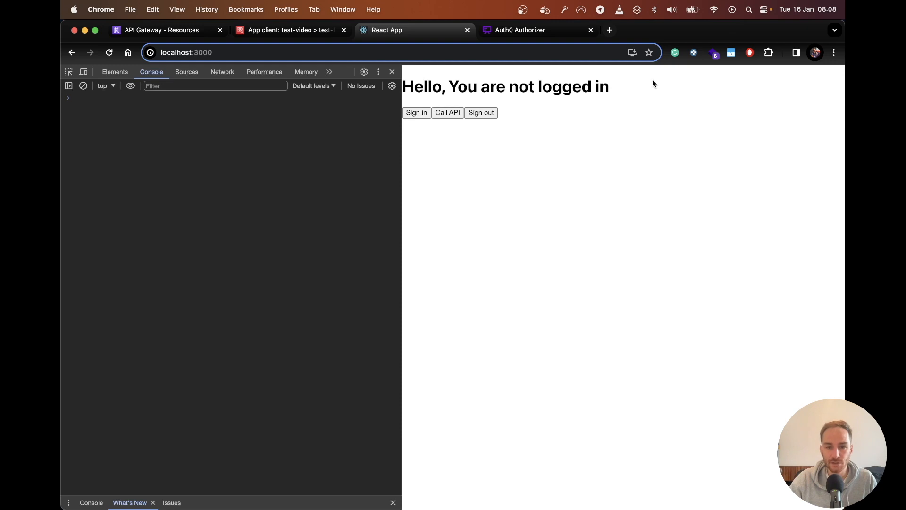
mouse_move(494, 155)
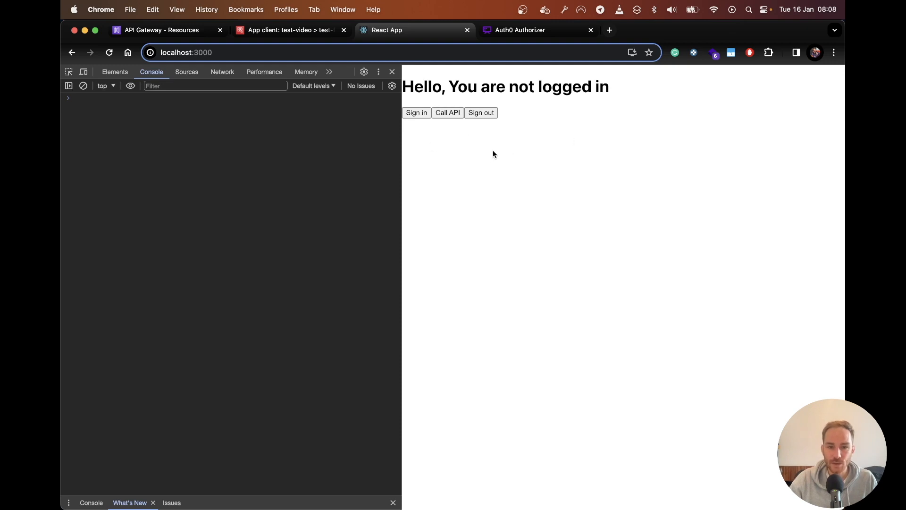
click(448, 112)
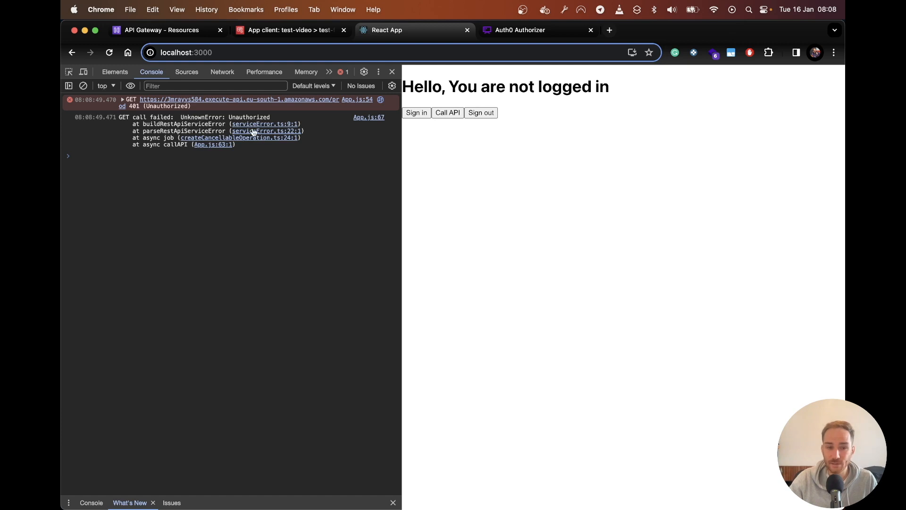
click(222, 72)
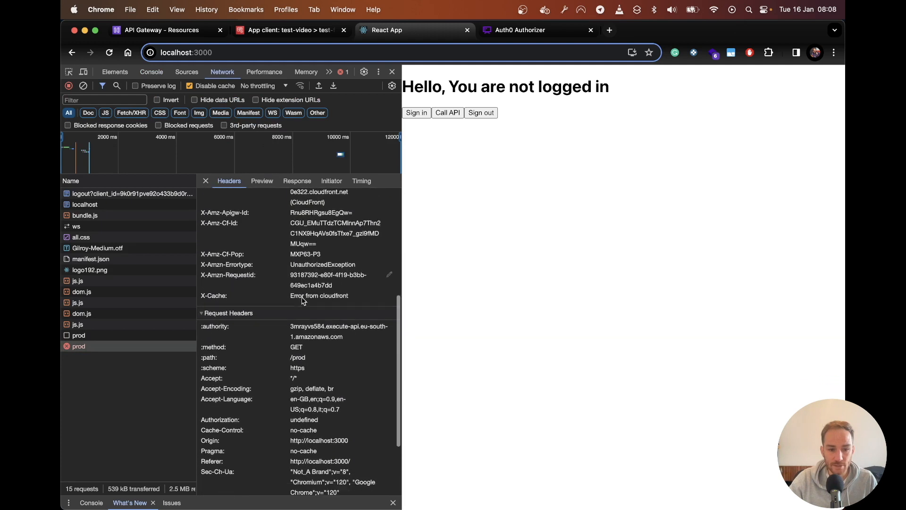
scroll(down, 3)
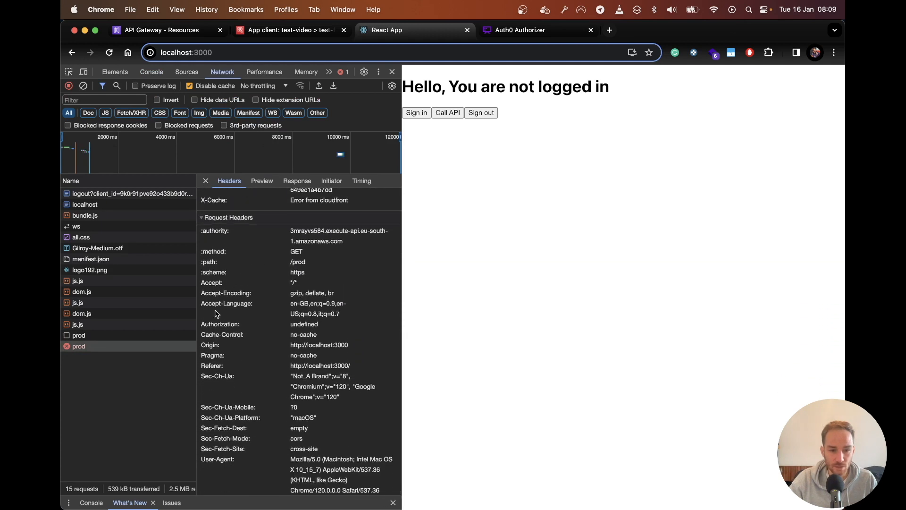
double_click(304, 324)
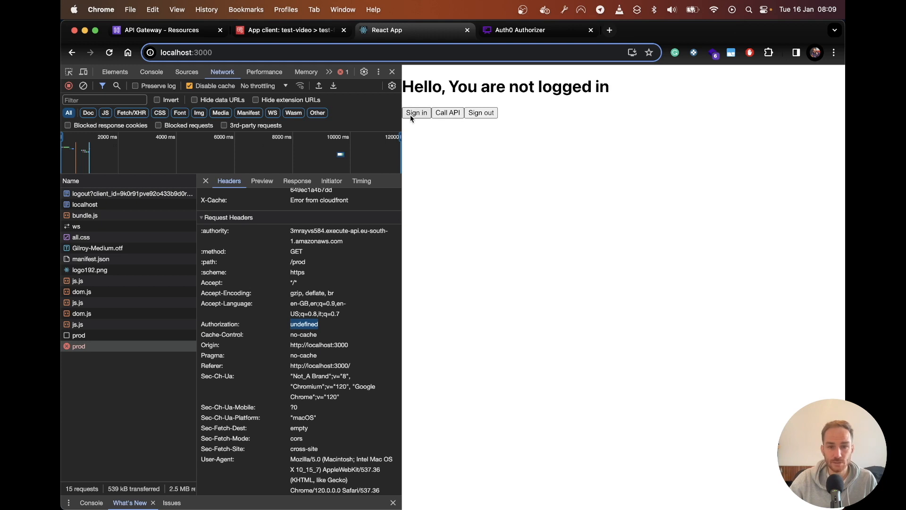
click(416, 112)
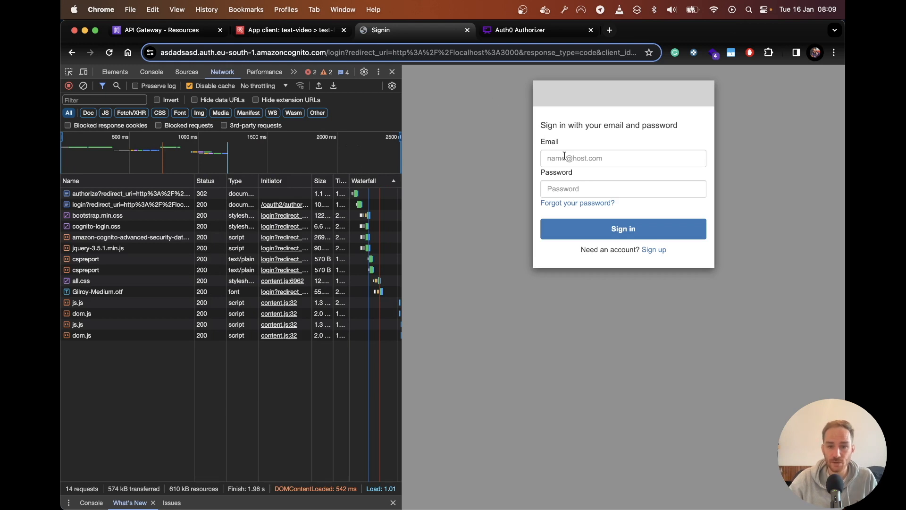
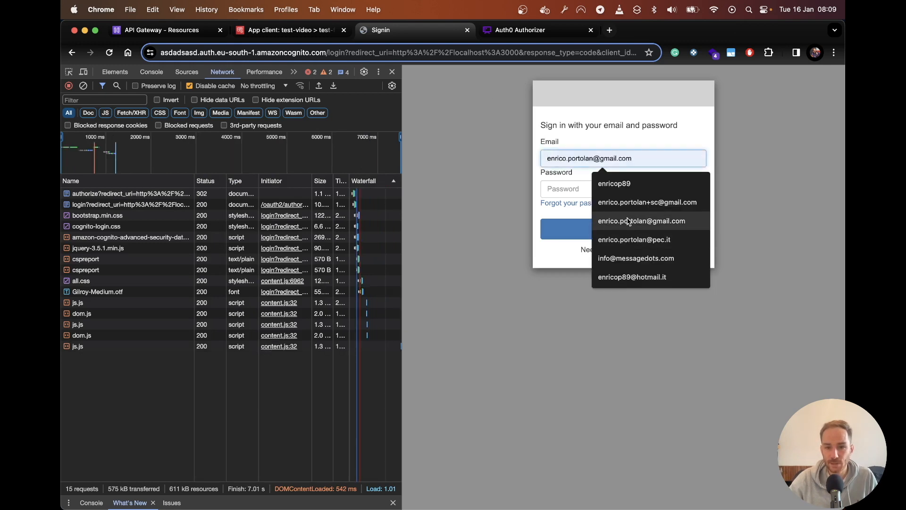
click(563, 10)
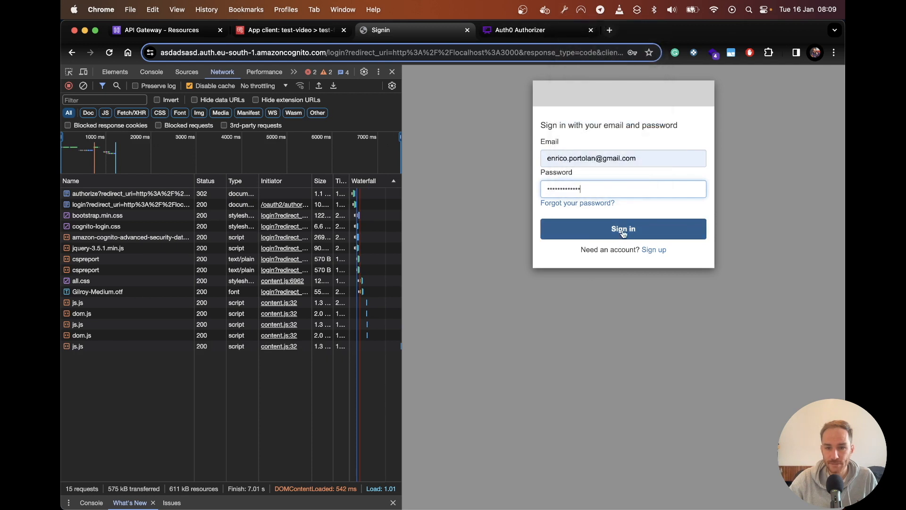
click(623, 228)
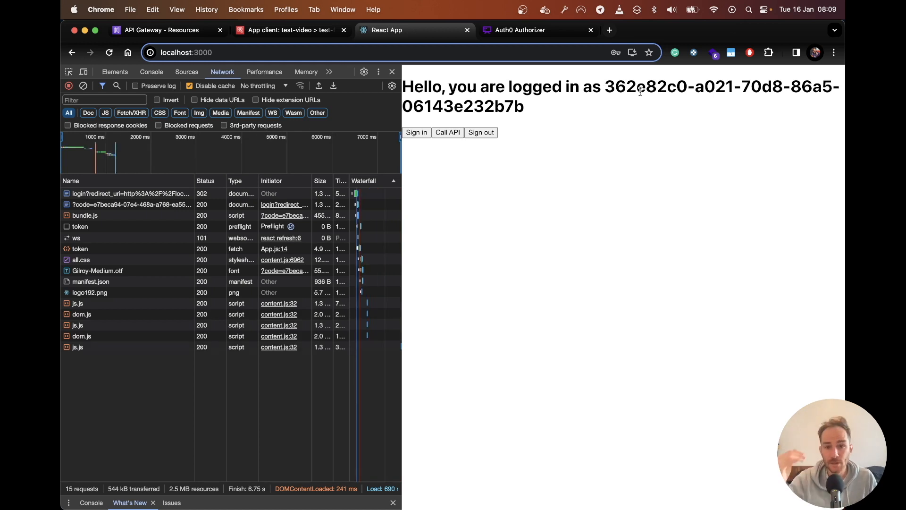
Call the API while signed in and inspect the success message and token request headers.
click(151, 72)
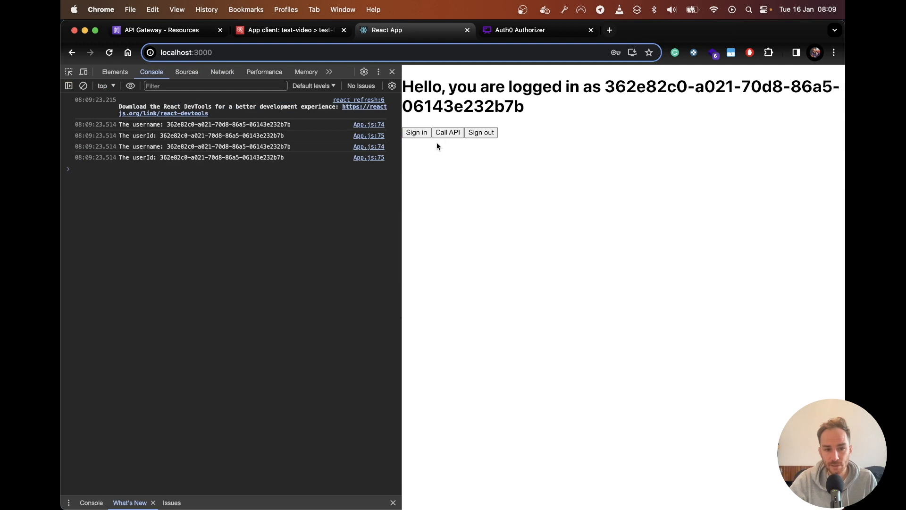
click(448, 133)
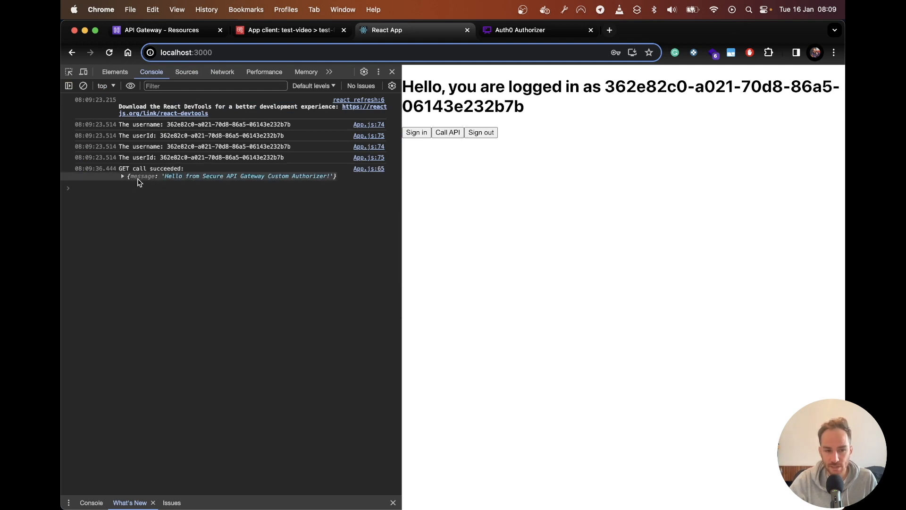
click(122, 175)
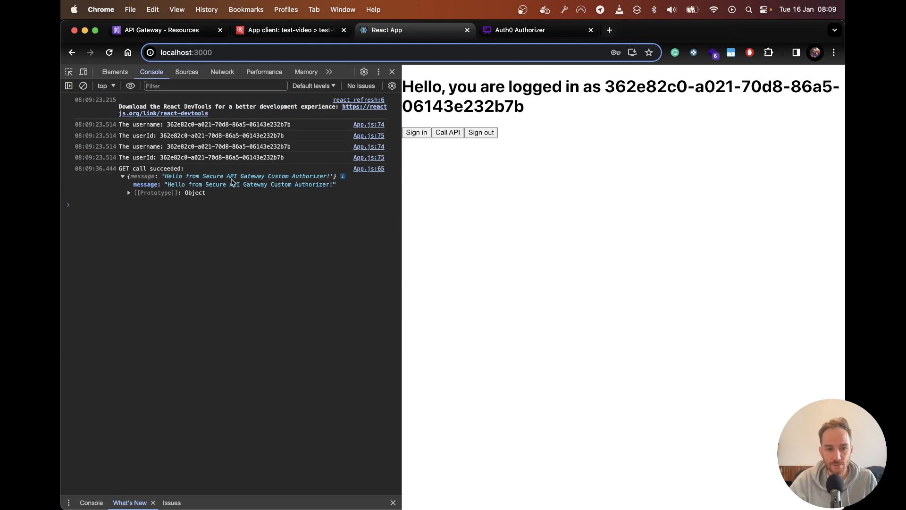
mouse_move(431, 207)
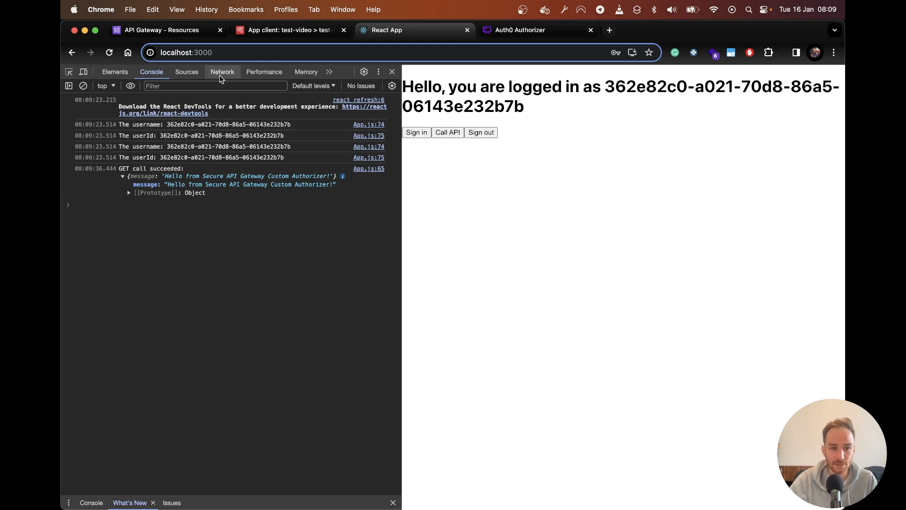
click(222, 72)
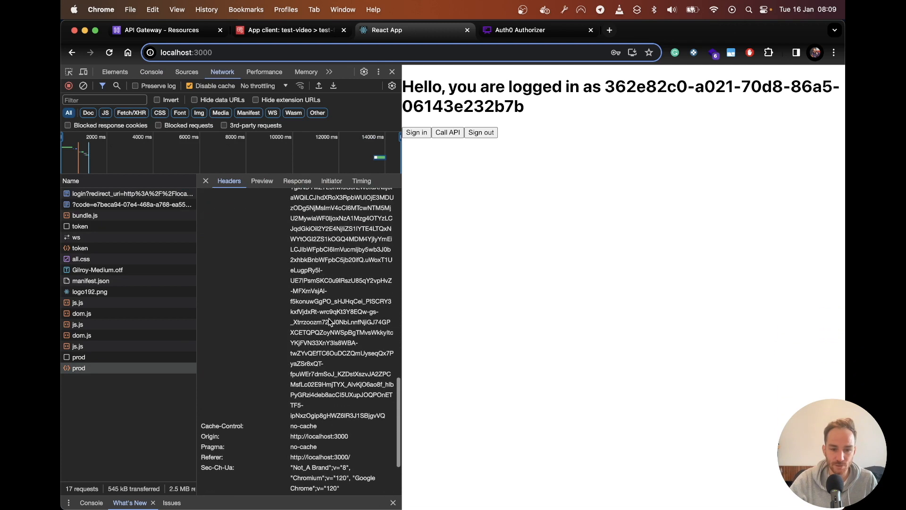
Sign out, call the API again to get a 401, and return to the Authorizer diagram.
click(151, 72)
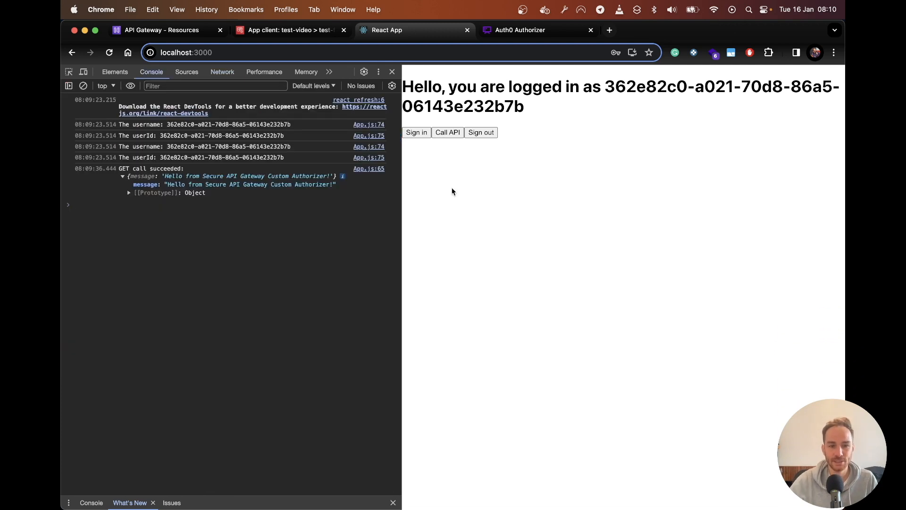
click(481, 132)
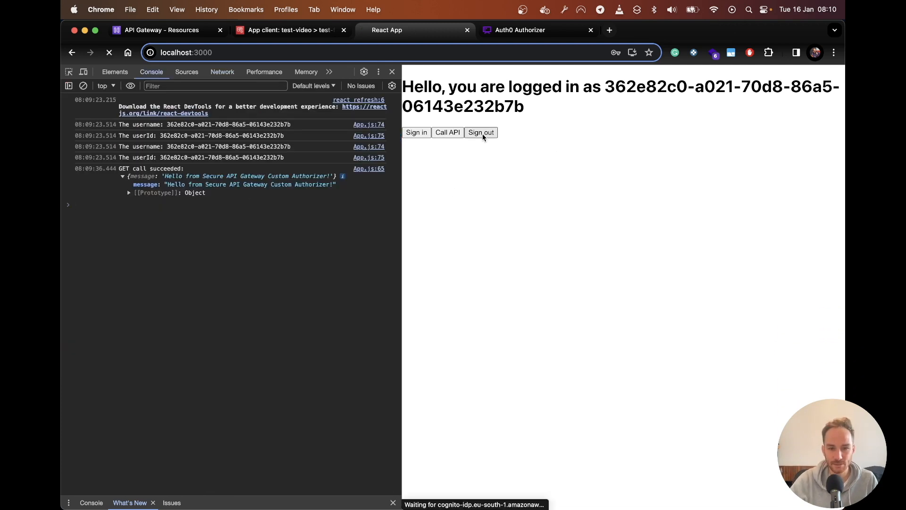
click(481, 131)
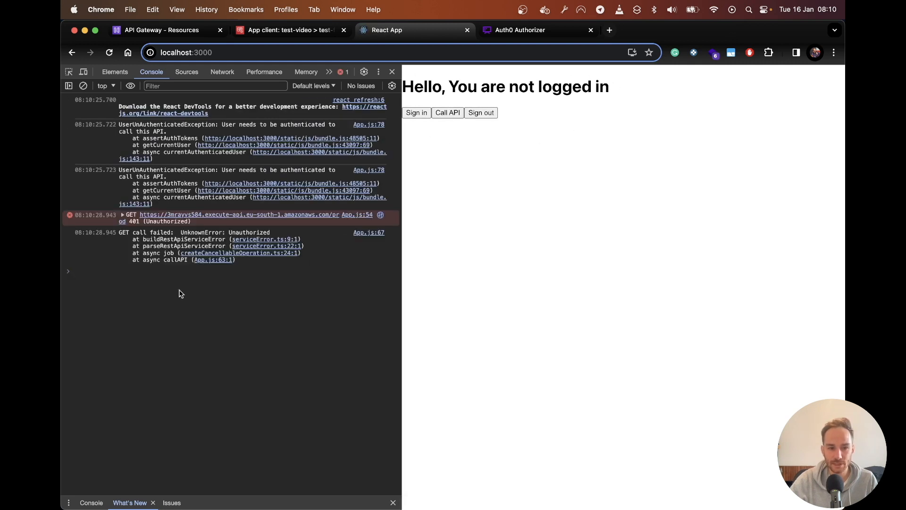
click(538, 30)
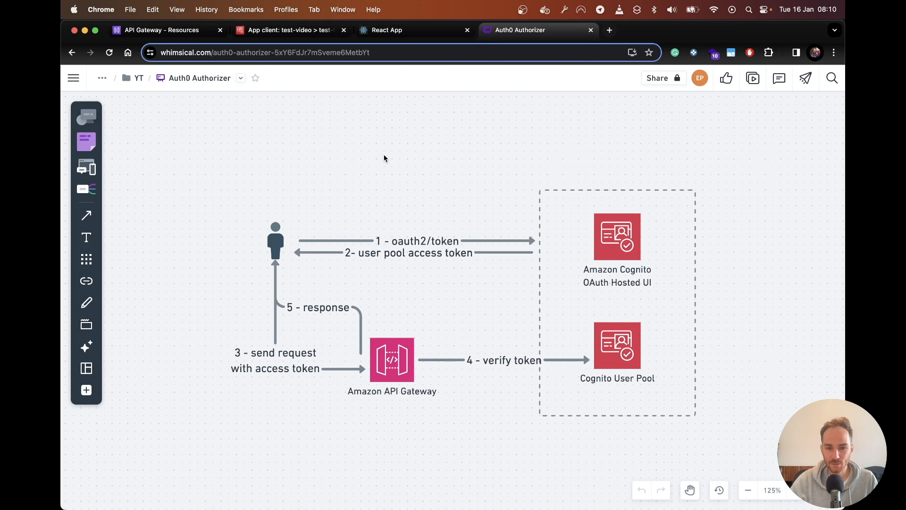
mouse_move(407, 236)
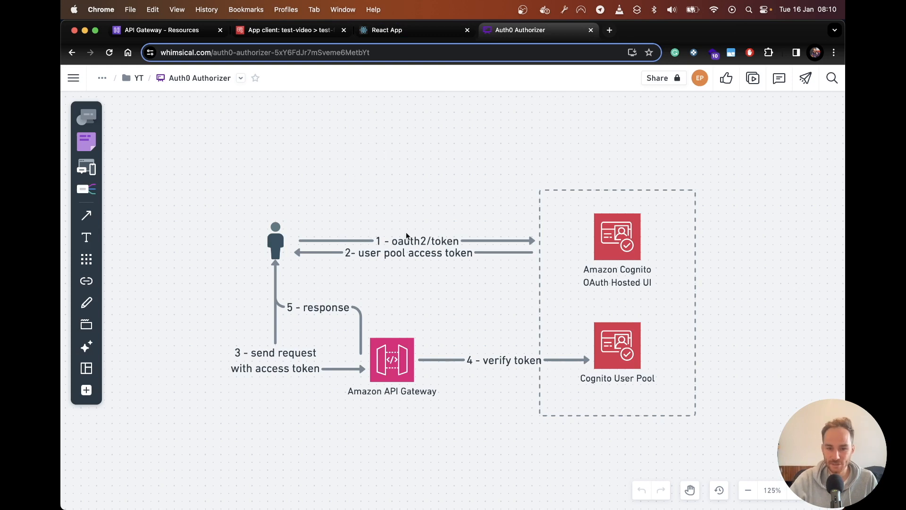